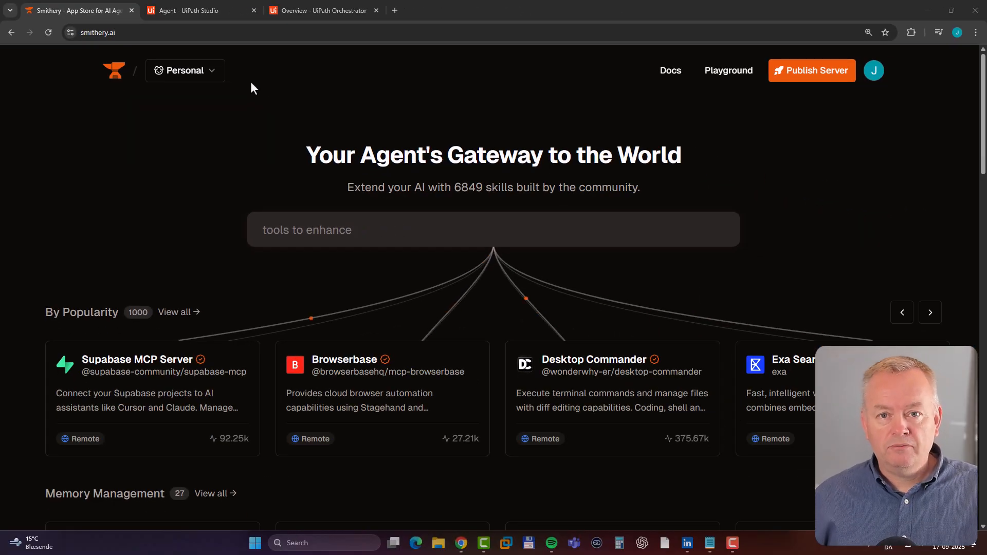
type("find fl")
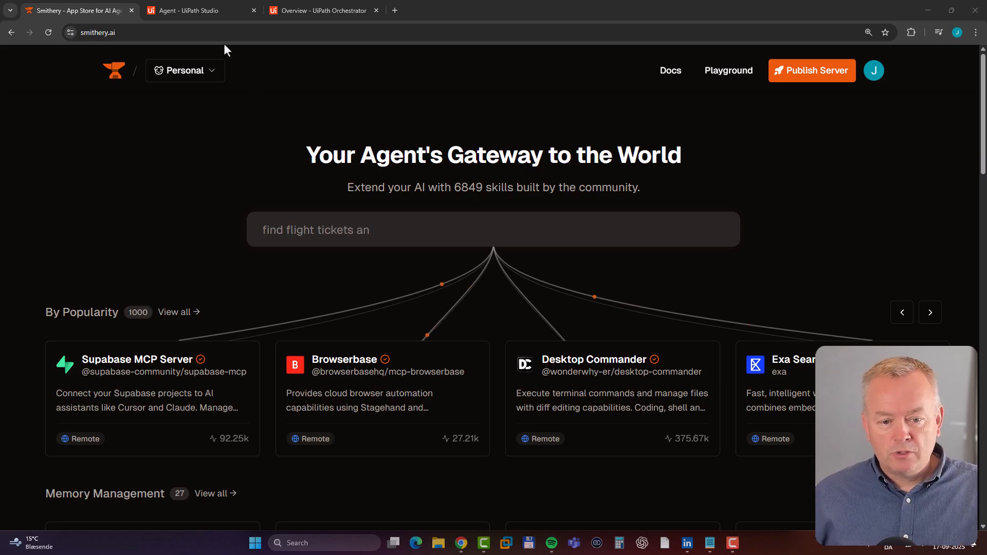
left_click(475, 230)
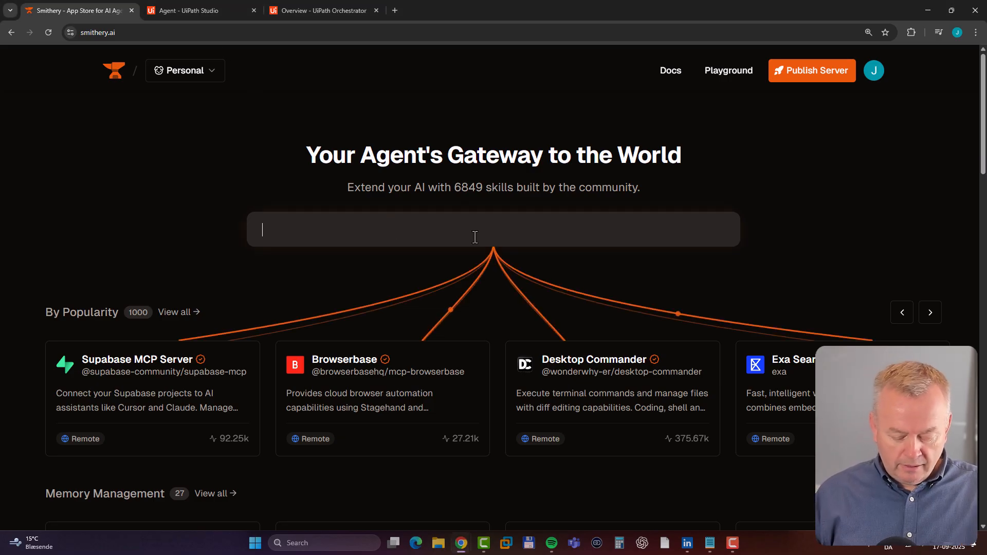
type("meowhuman/weather")
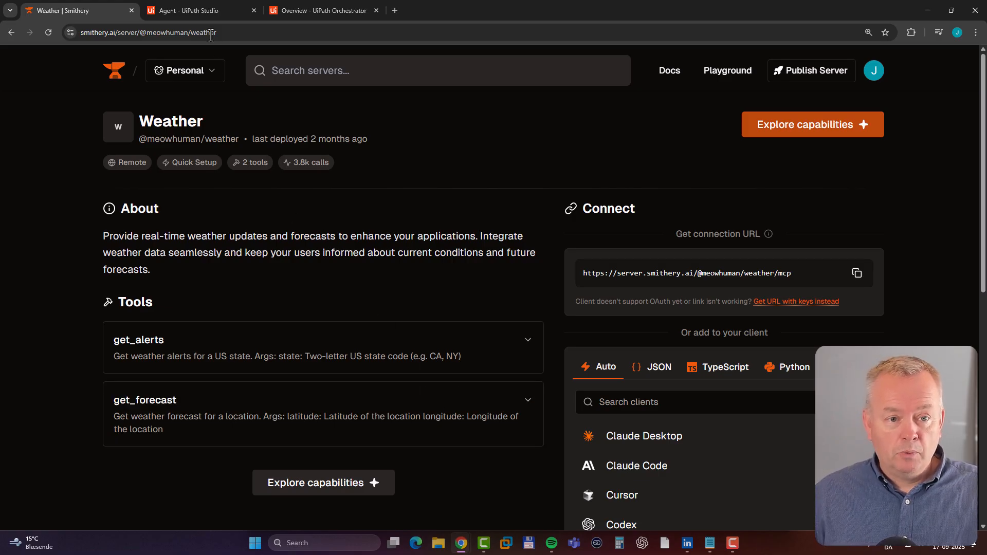
- Start a fresh Conversational (Preview) agent in Studio with the default system prompt
left_click(200, 10)
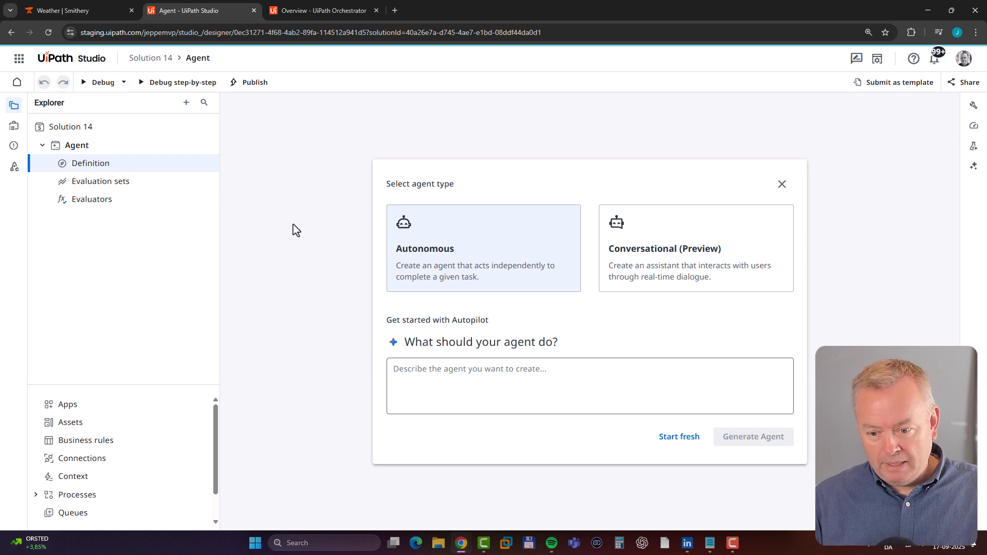
mouse_move(582, 269)
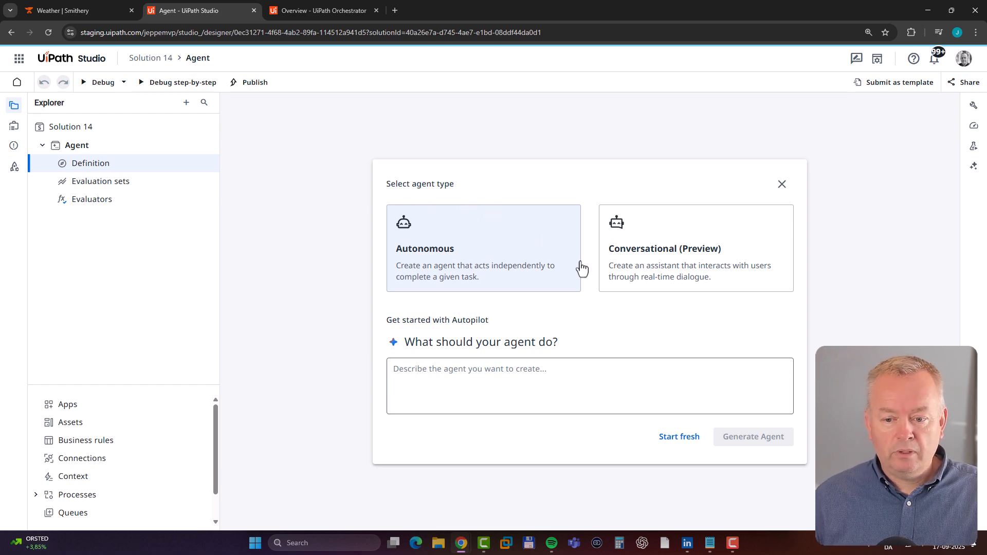
mouse_move(659, 262)
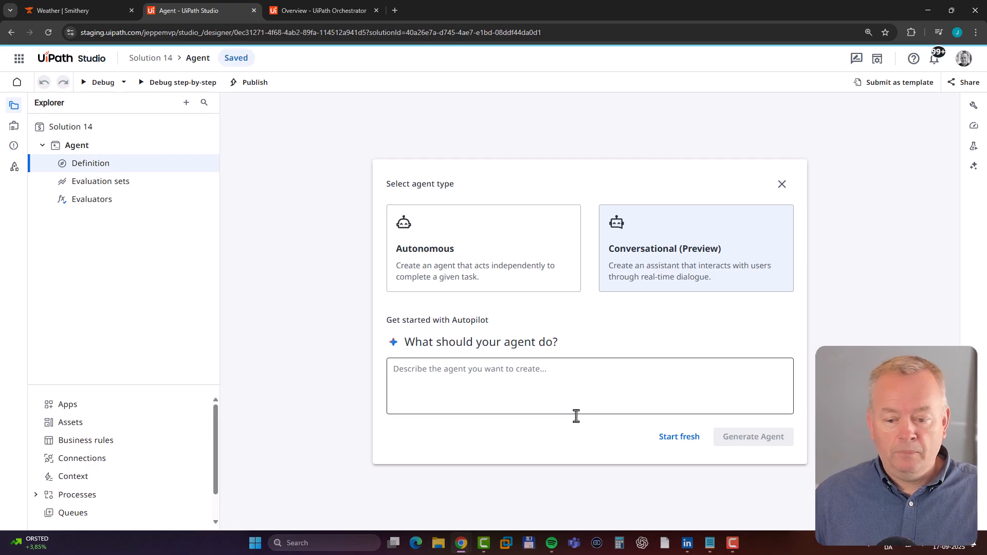
mouse_move(679, 436)
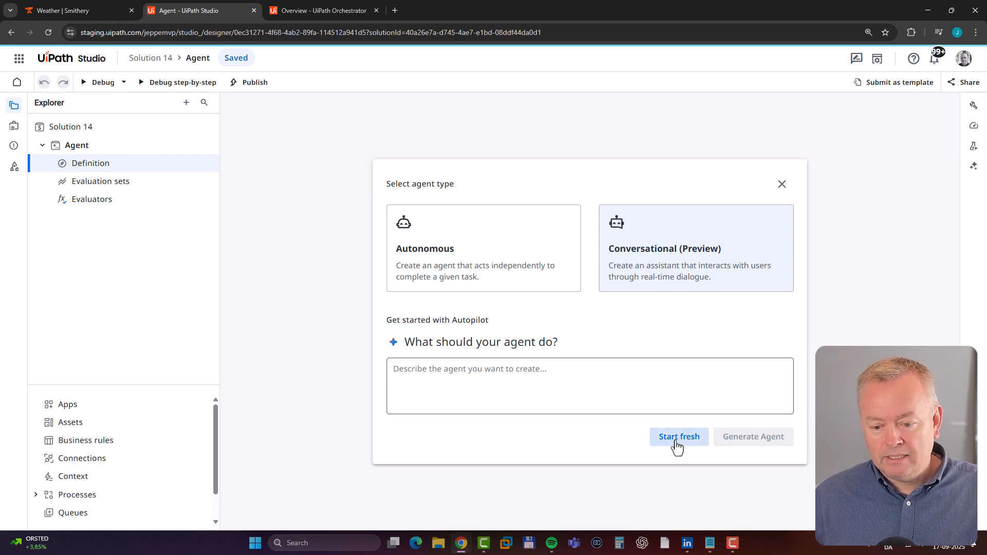
left_click(679, 436)
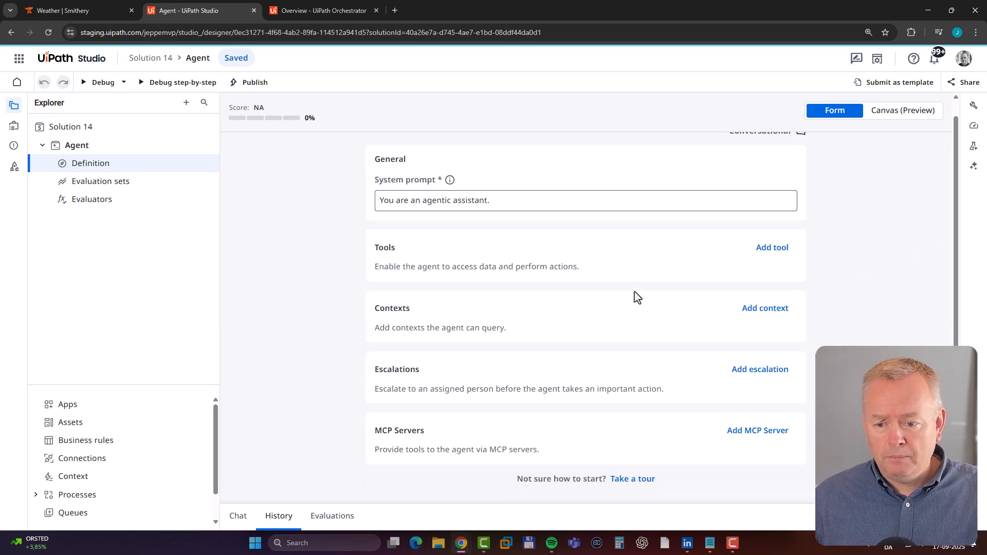
mouse_move(616, 339)
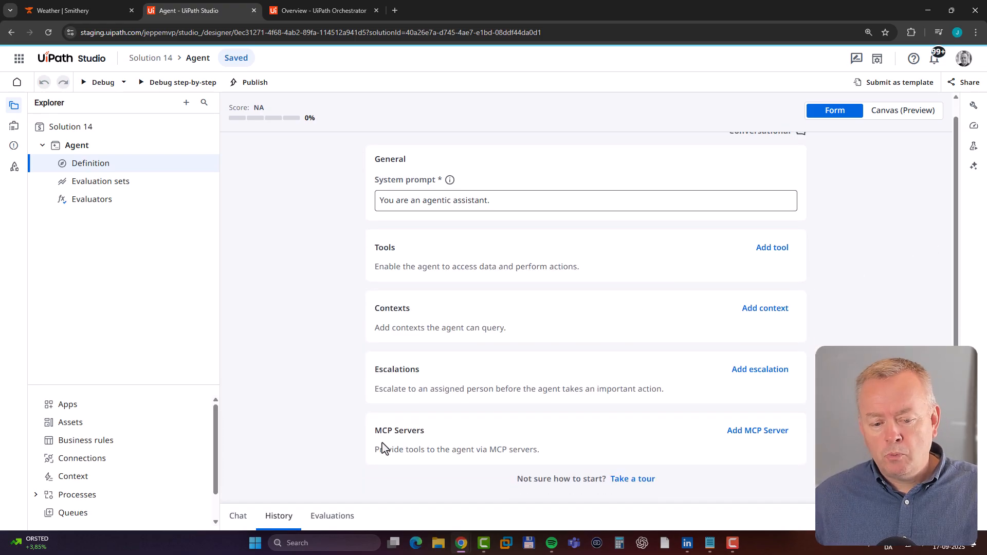
mouse_move(737, 451)
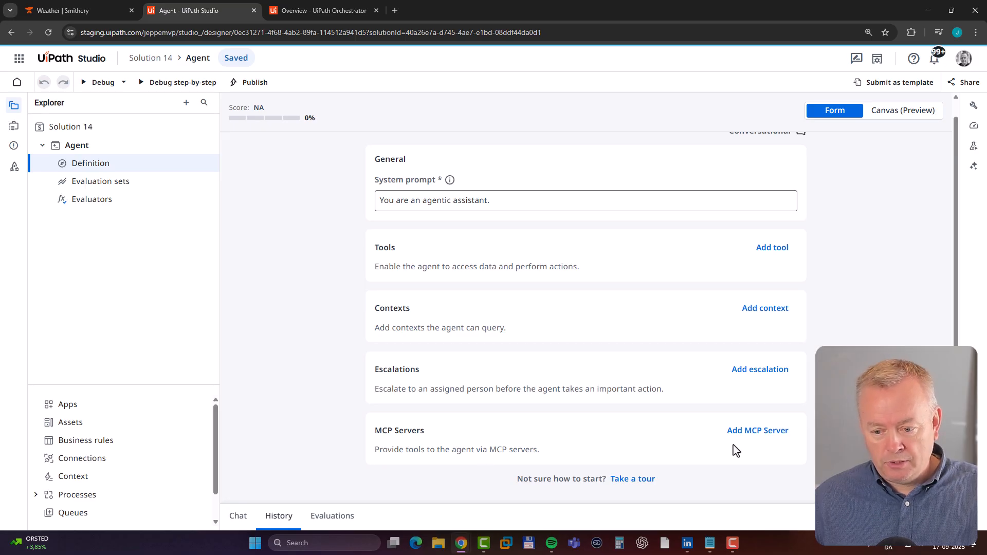
mouse_move(654, 433)
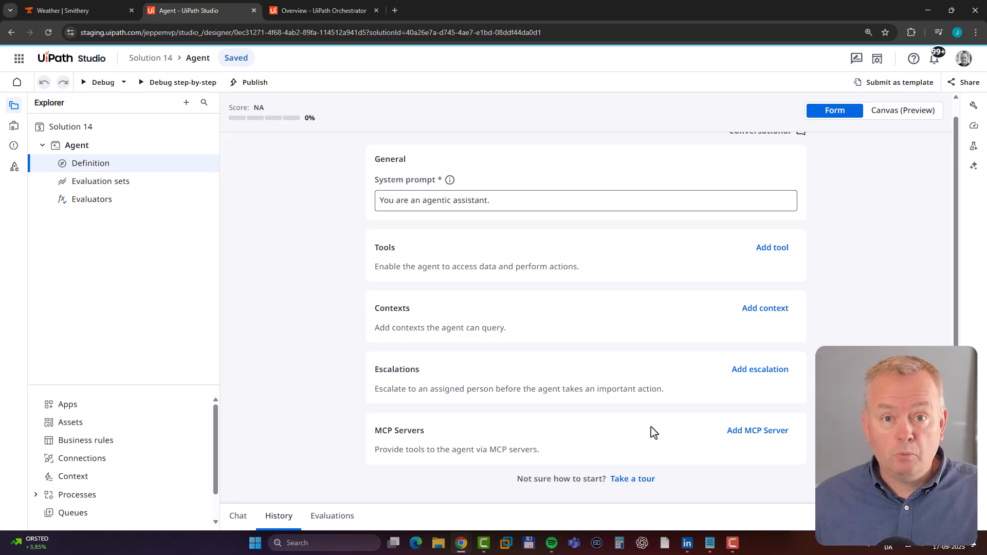
- Open the Add MCP Server form from the Demos folder's MCP Servers tab
left_click(323, 10)
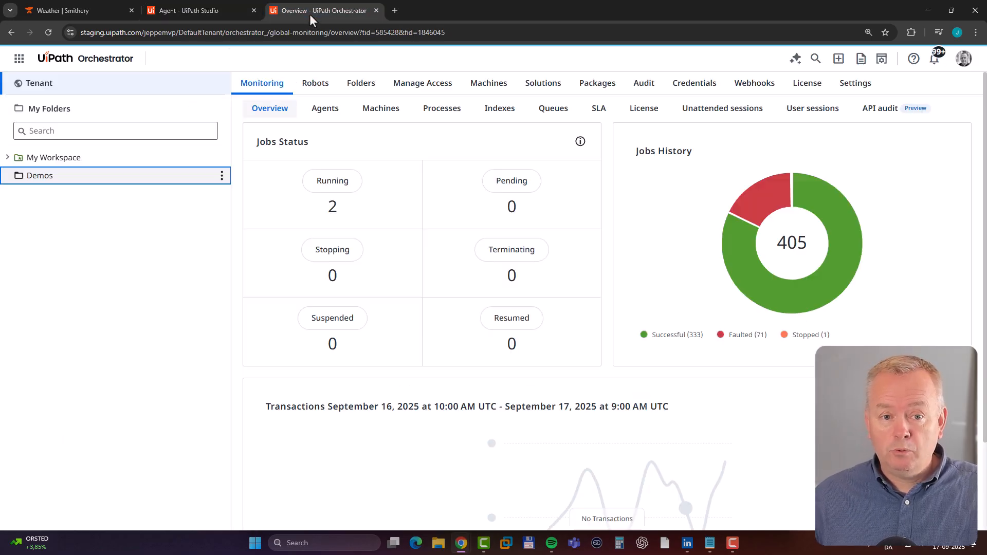
left_click(40, 175)
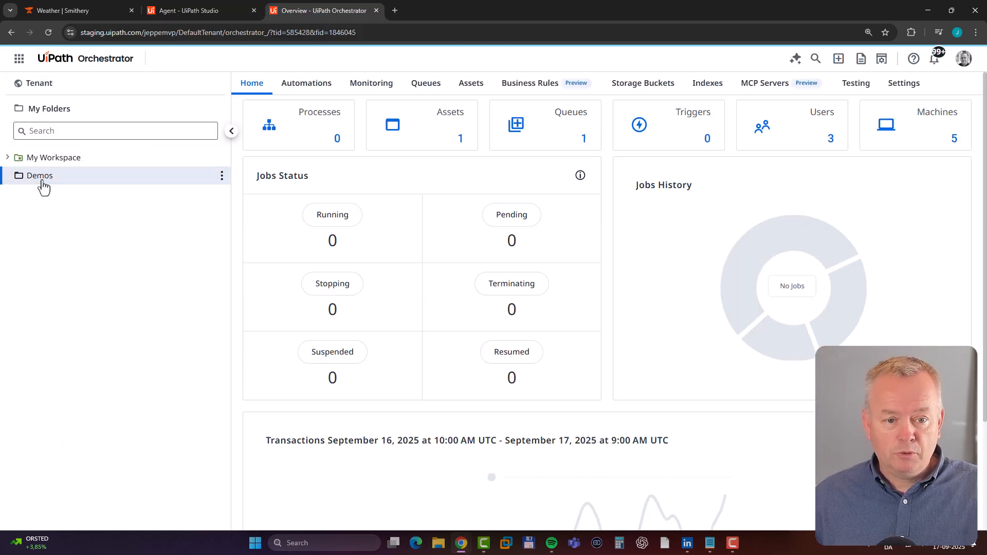
left_click(765, 83)
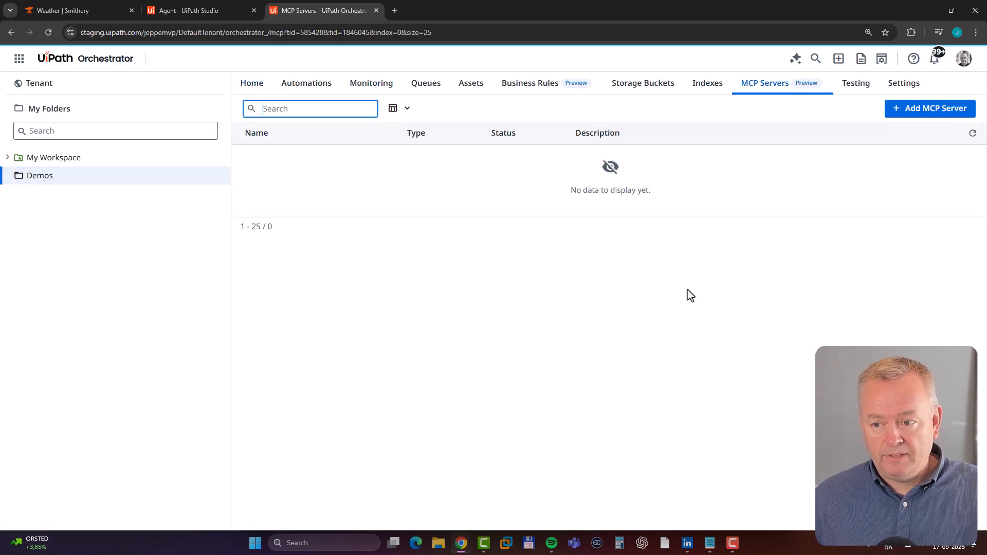
left_click(930, 109)
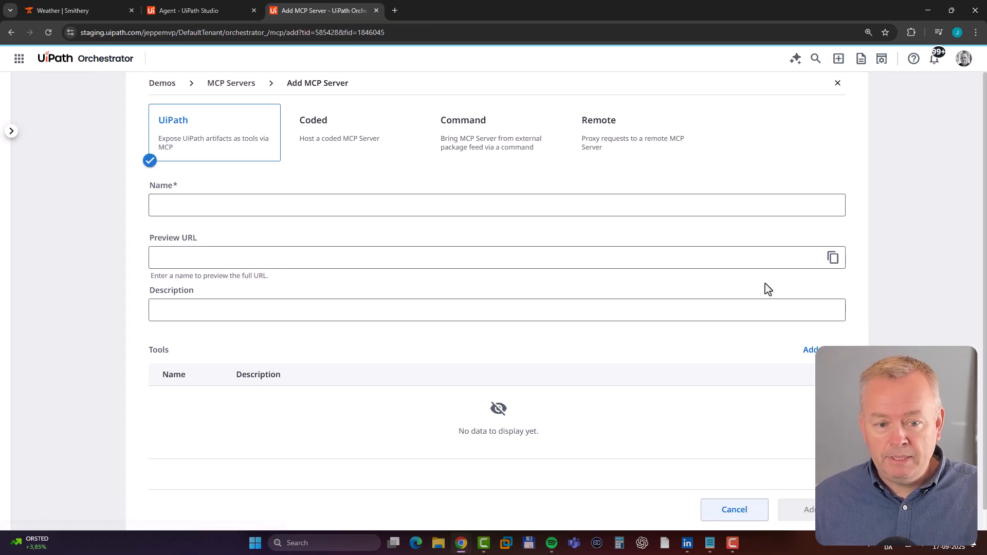
mouse_move(357, 151)
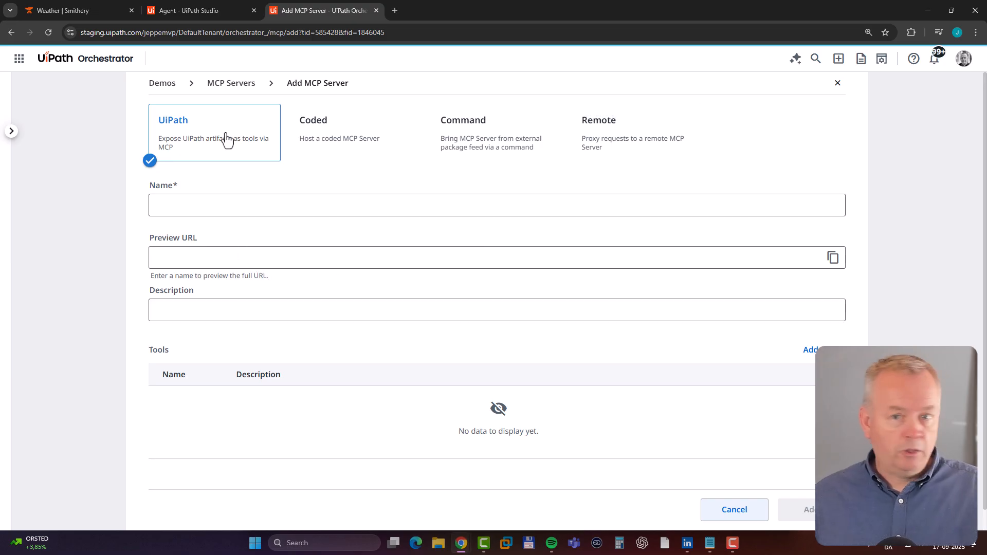
mouse_move(622, 137)
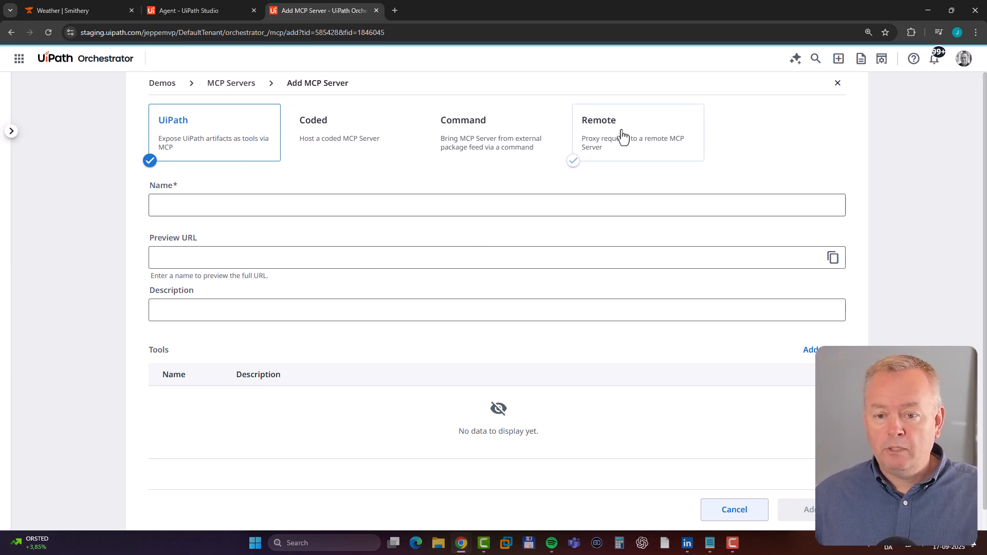
- Make the server Remote, named WeatherService, described as getting weather information
left_click(637, 132)
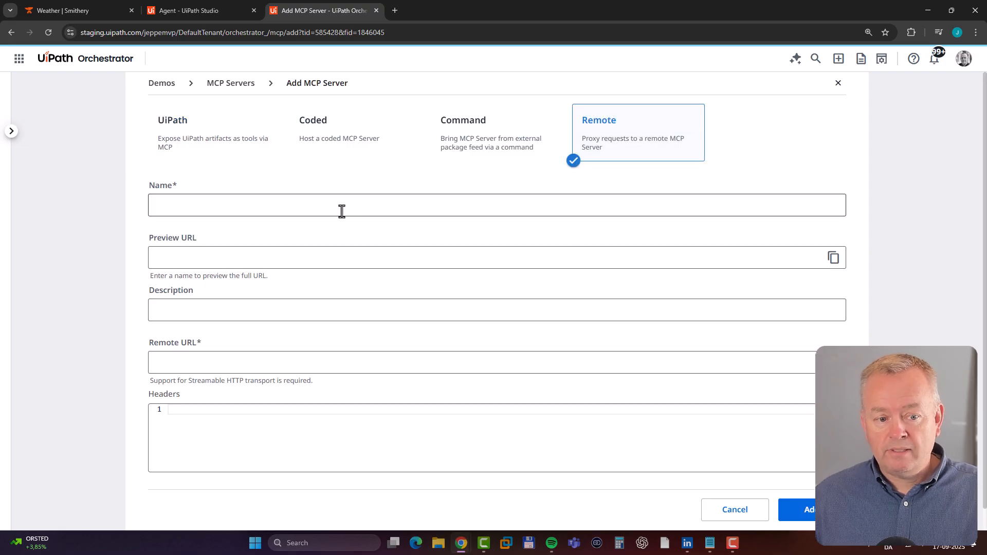
type("WeatherService")
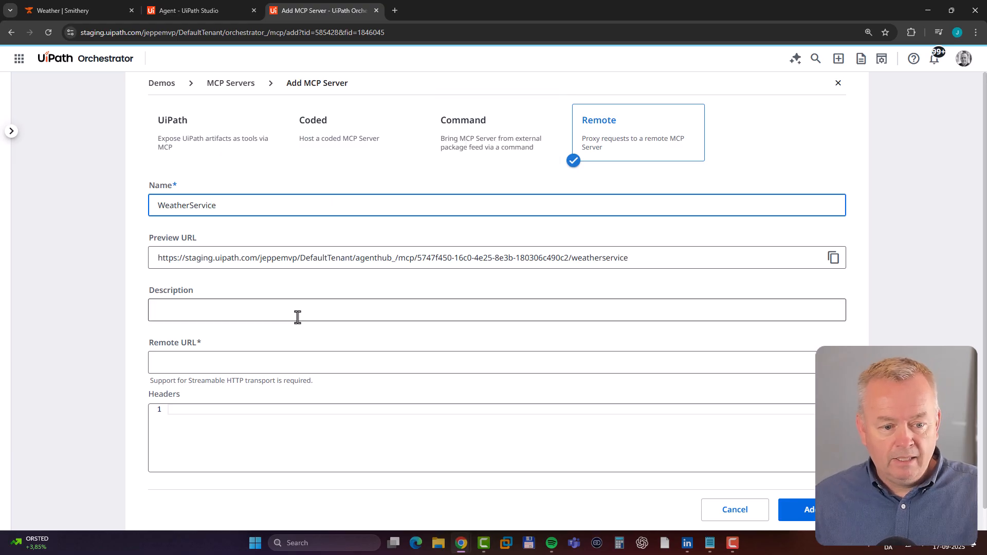
left_click(427, 310)
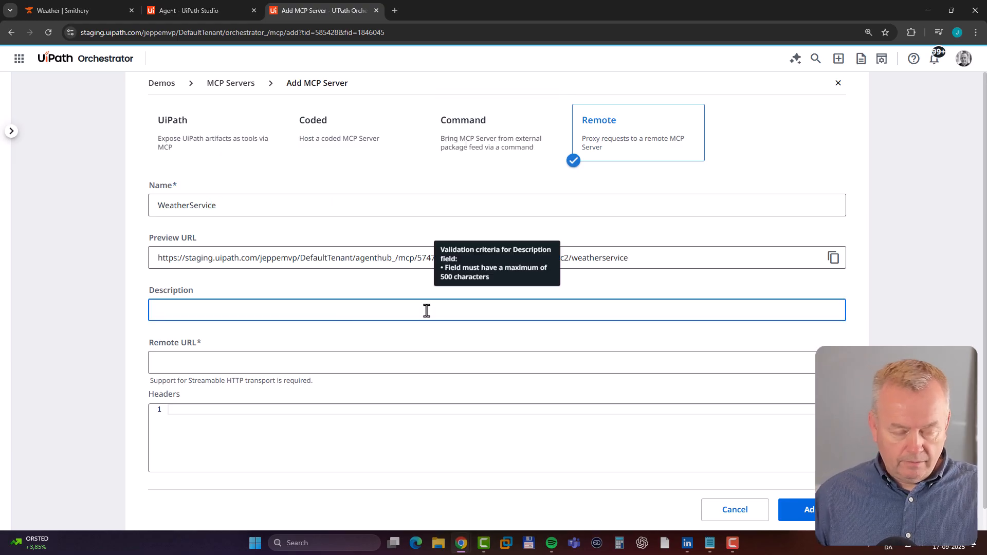
type("Lets us")
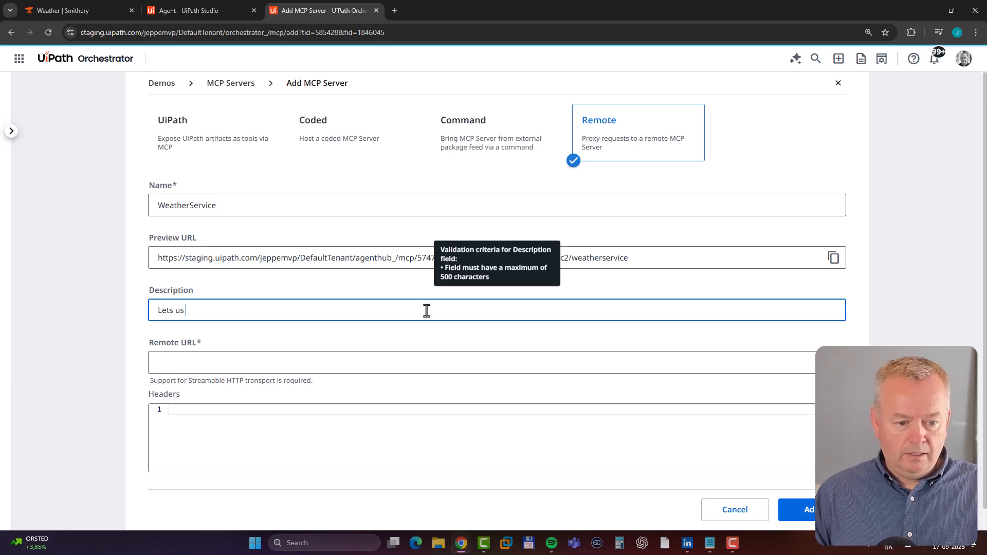
type("get weather information")
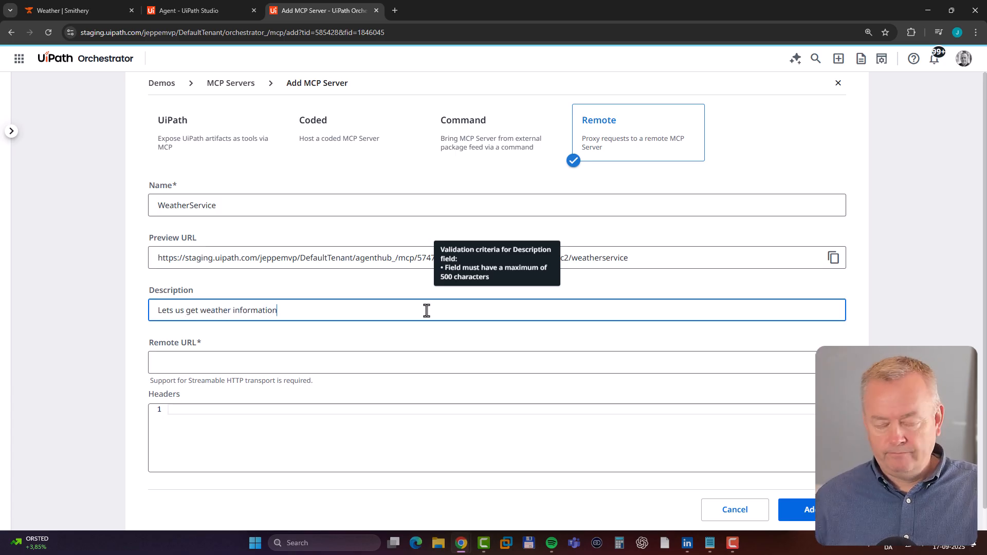
- Copy the Weather server's connection URL from the Smithery page
left_click(309, 362)
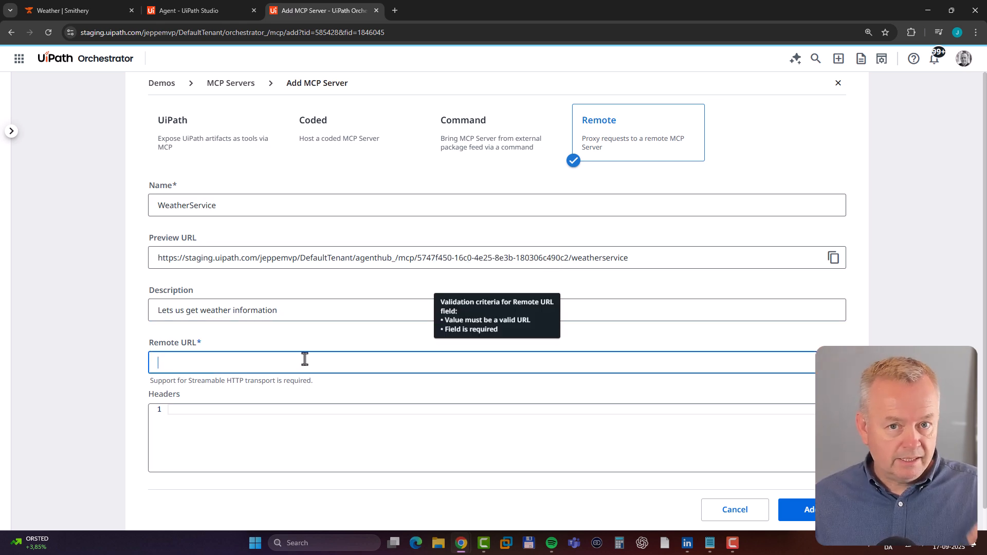
mouse_move(277, 238)
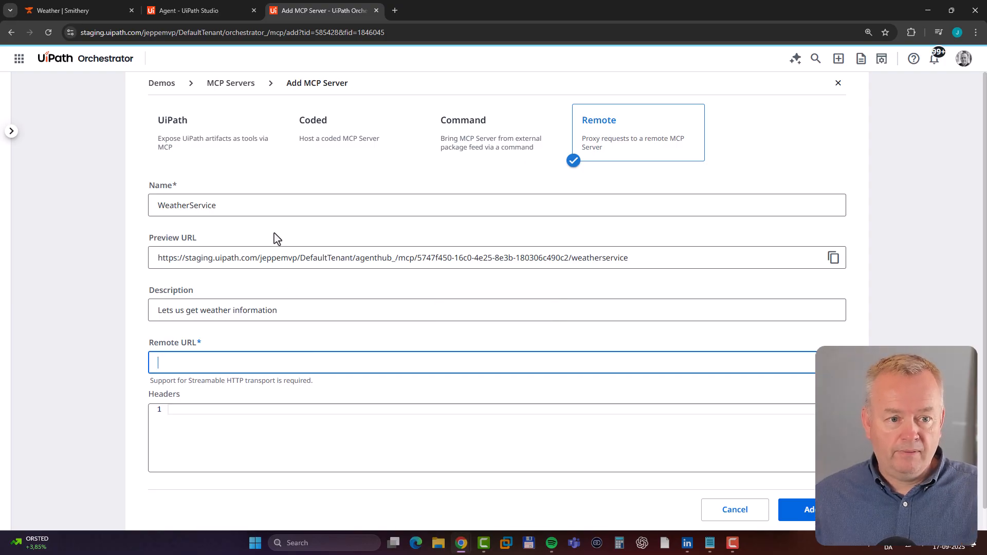
left_click(70, 11)
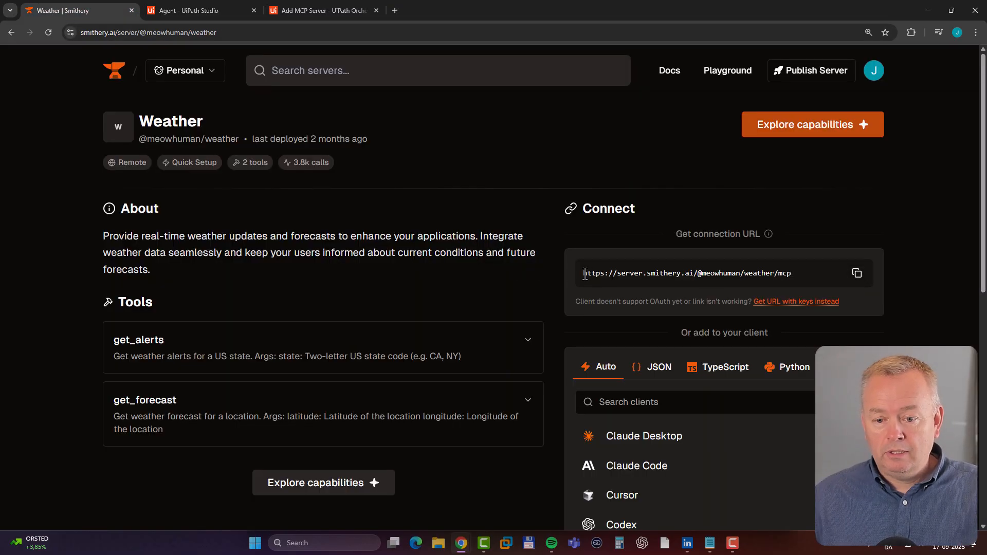
left_click(856, 273)
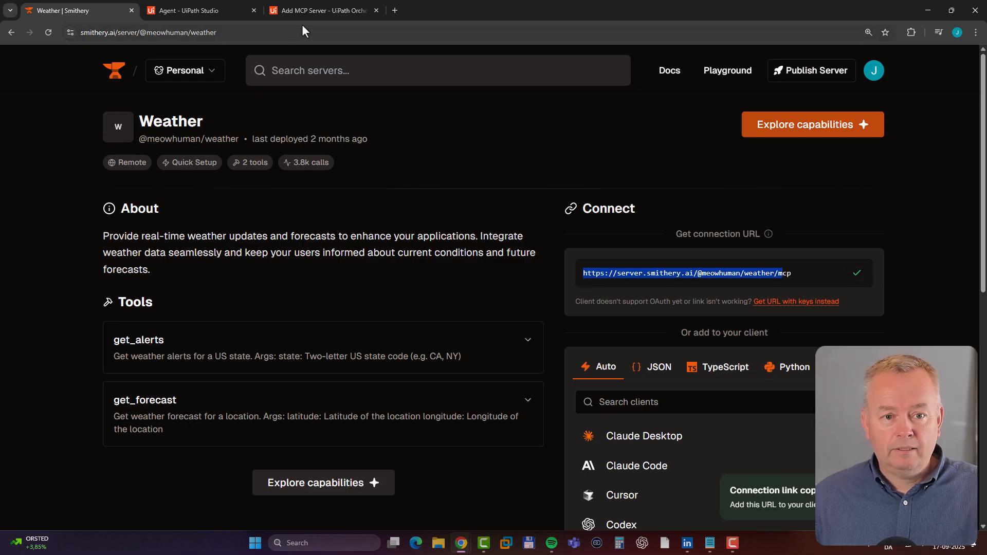
left_click(321, 11)
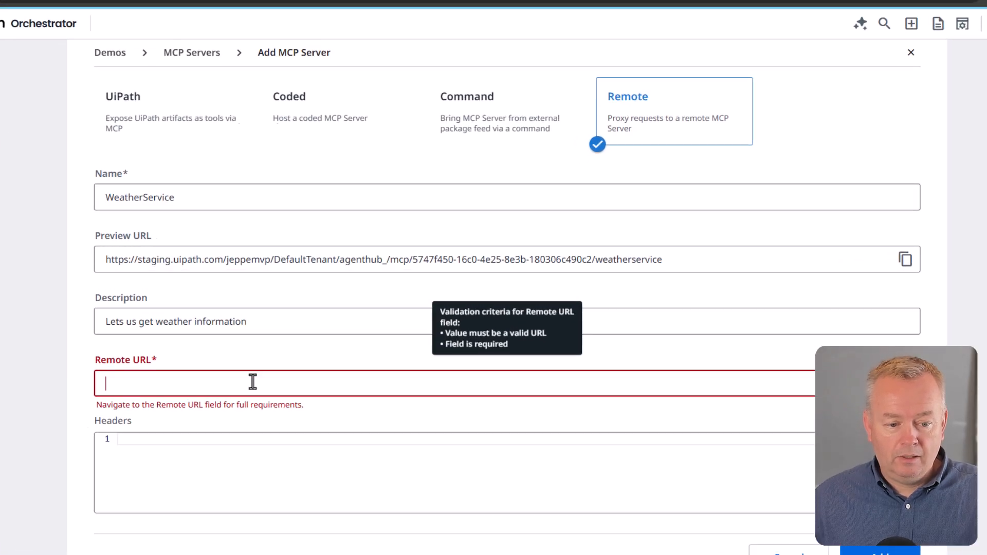
type("https://server.smithery.ai/@meowhuman/weather/mcp")
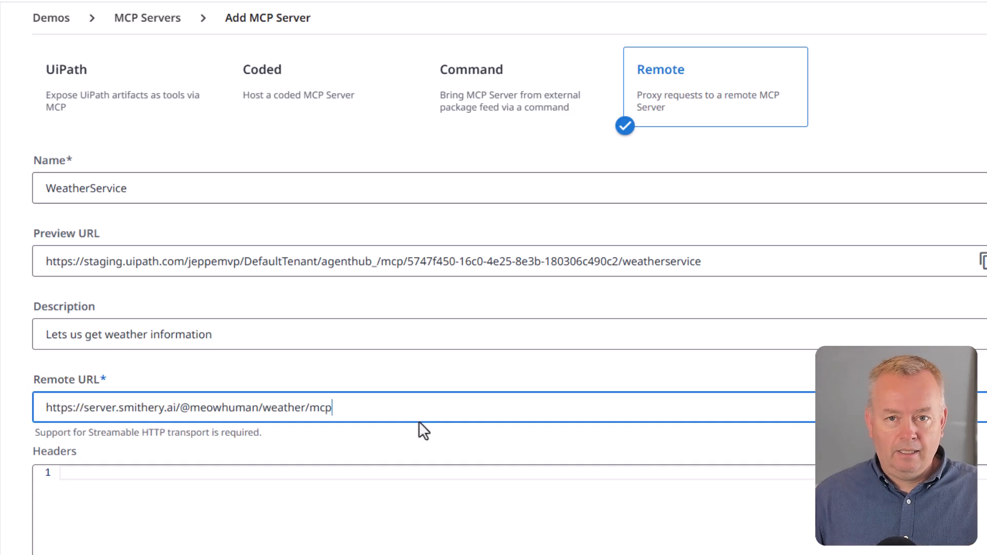
type("?")
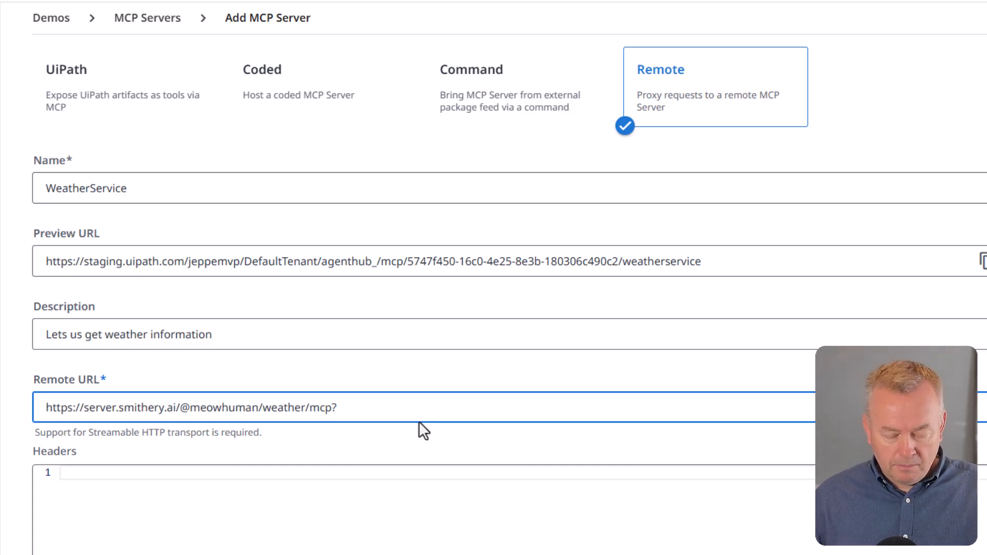
type("api_")
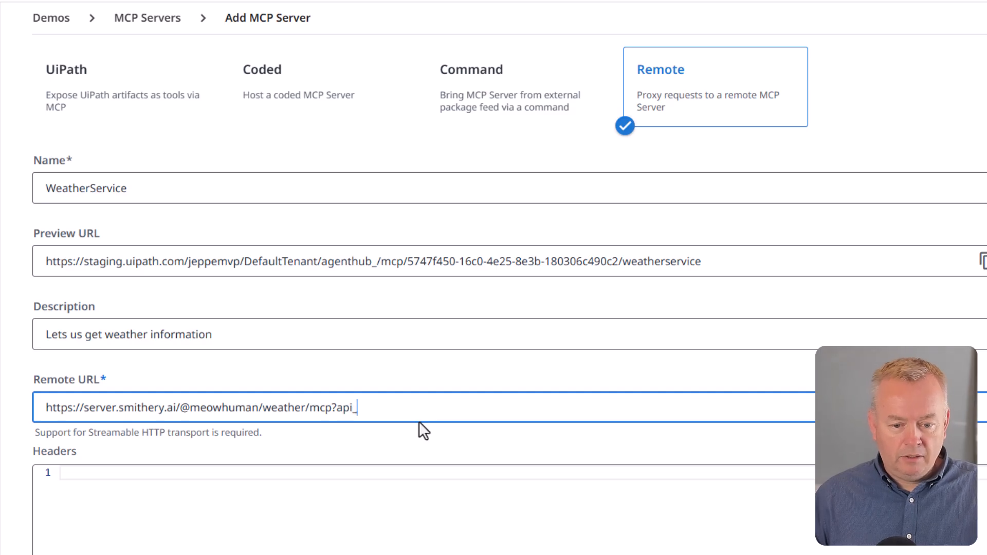
type("key=")
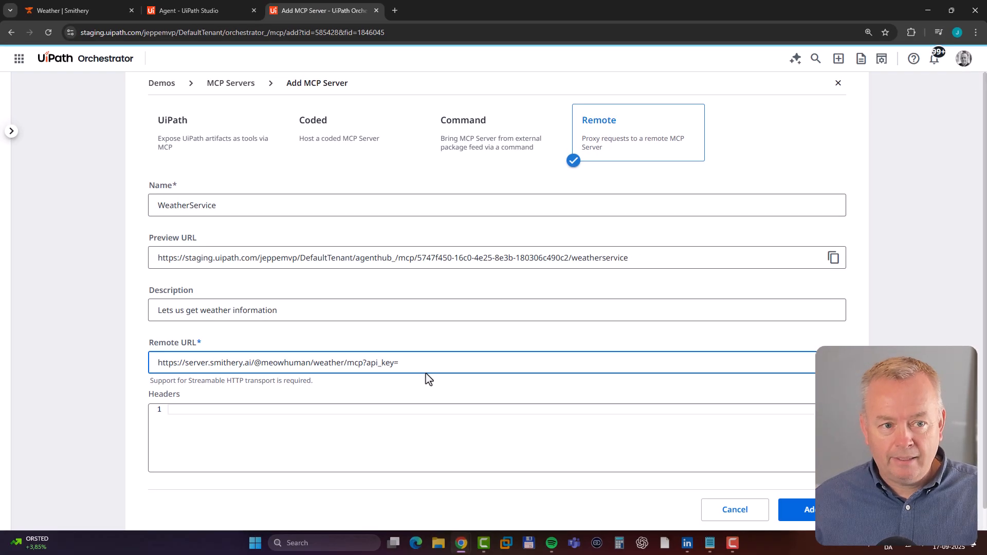
left_click(76, 10)
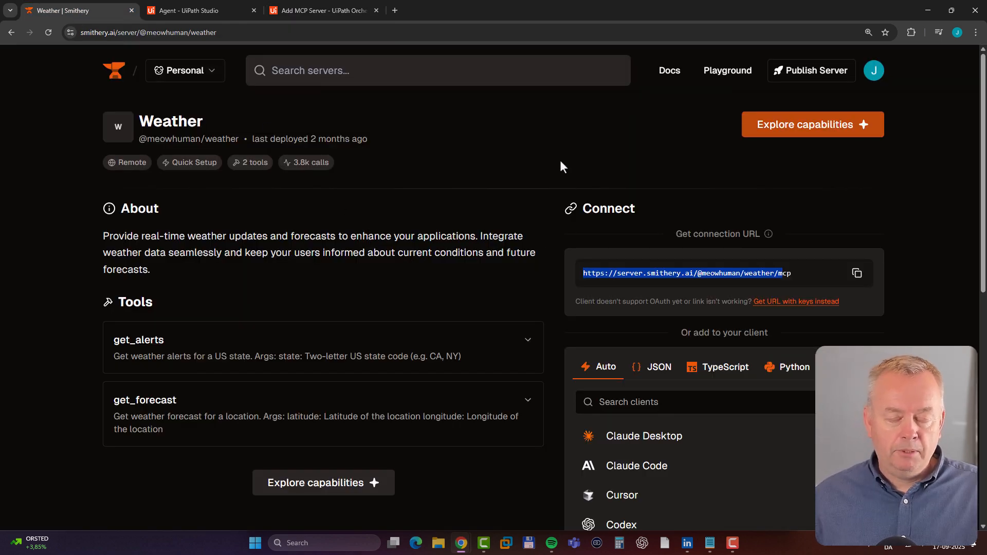
mouse_move(546, 191)
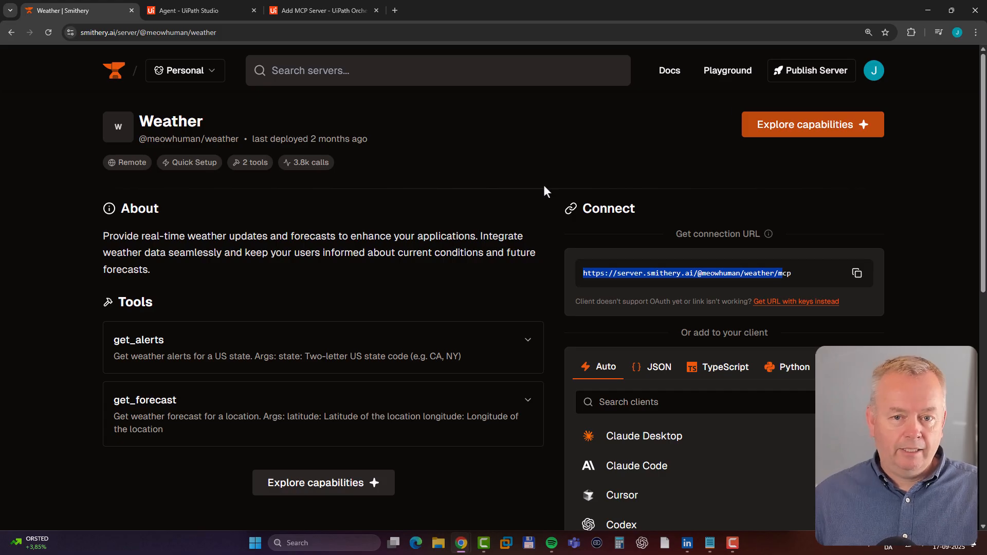
mouse_move(530, 197)
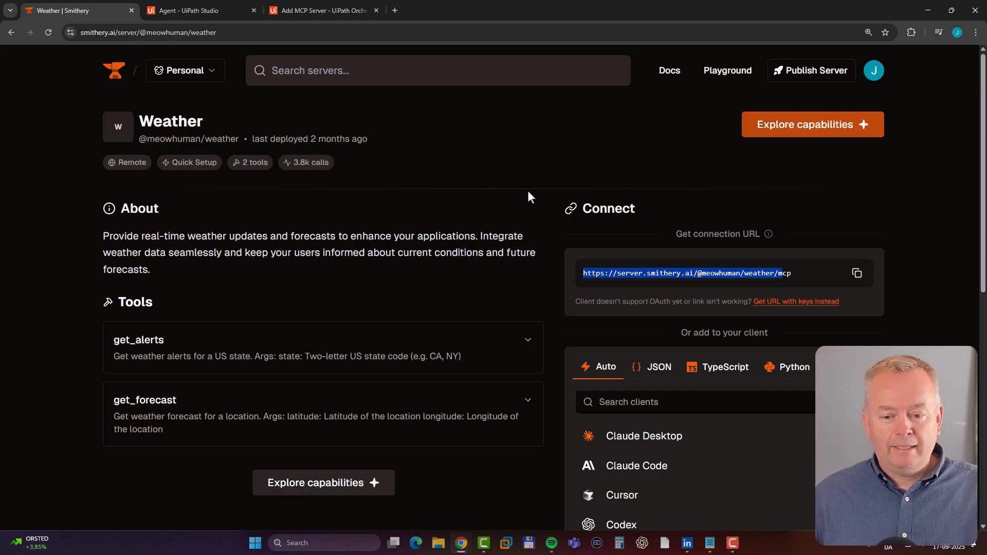
mouse_move(318, 297)
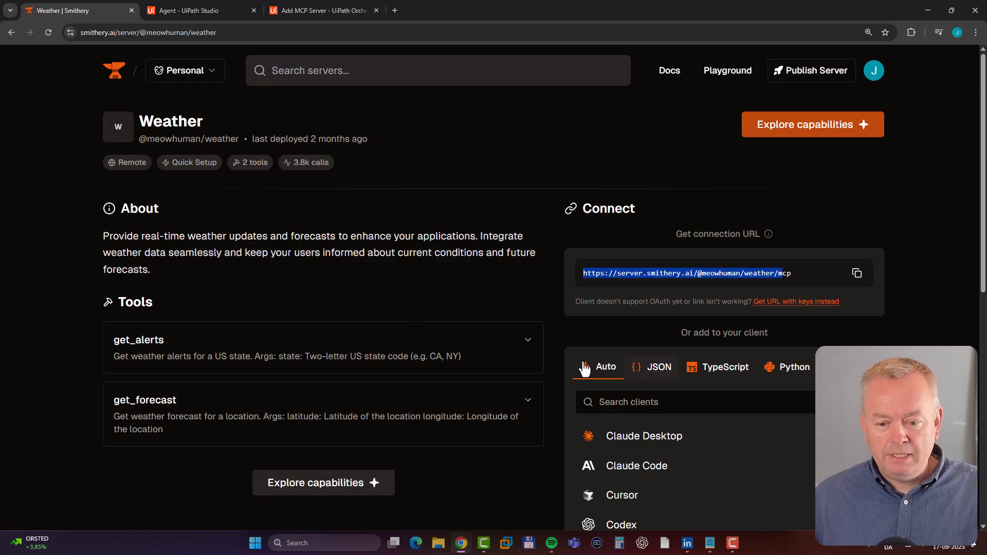
mouse_move(659, 376)
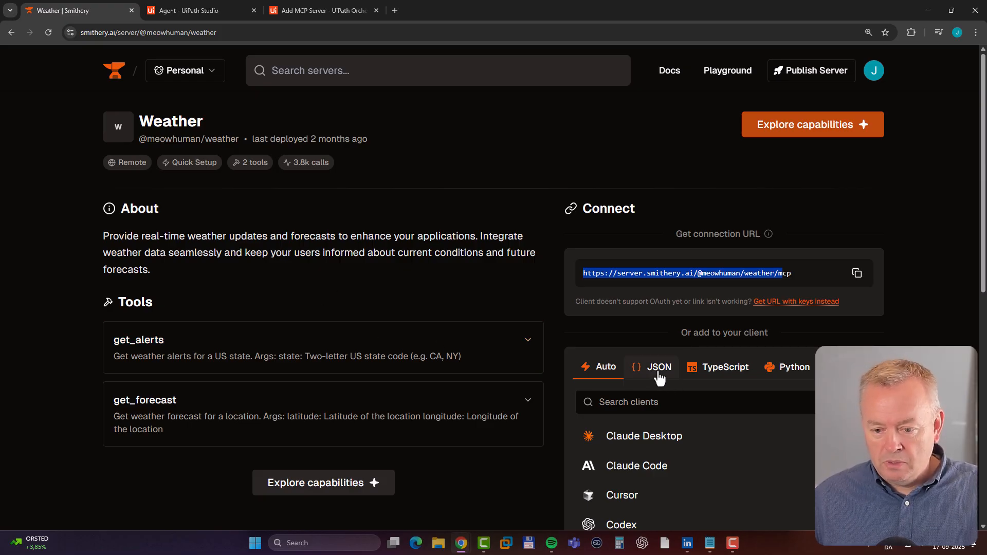
- Reveal the weather server key in Smithery's JSON configuration, then return to Orchestrator
left_click(658, 367)
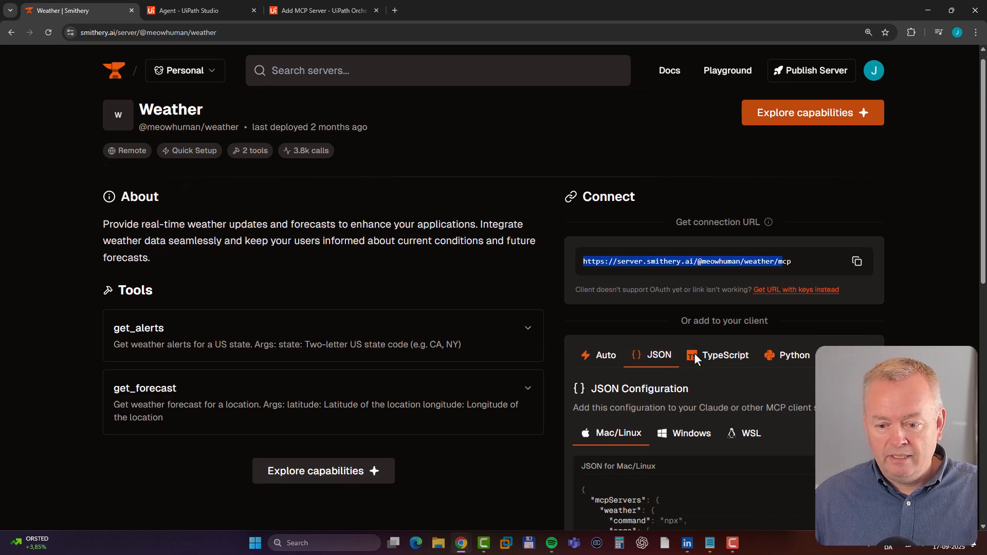
scroll("down", 3)
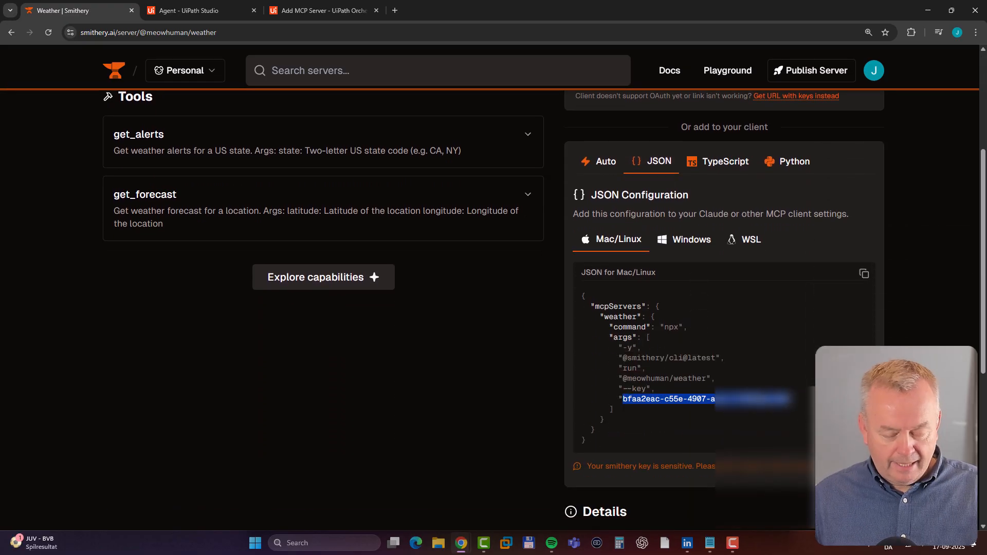
left_click(321, 10)
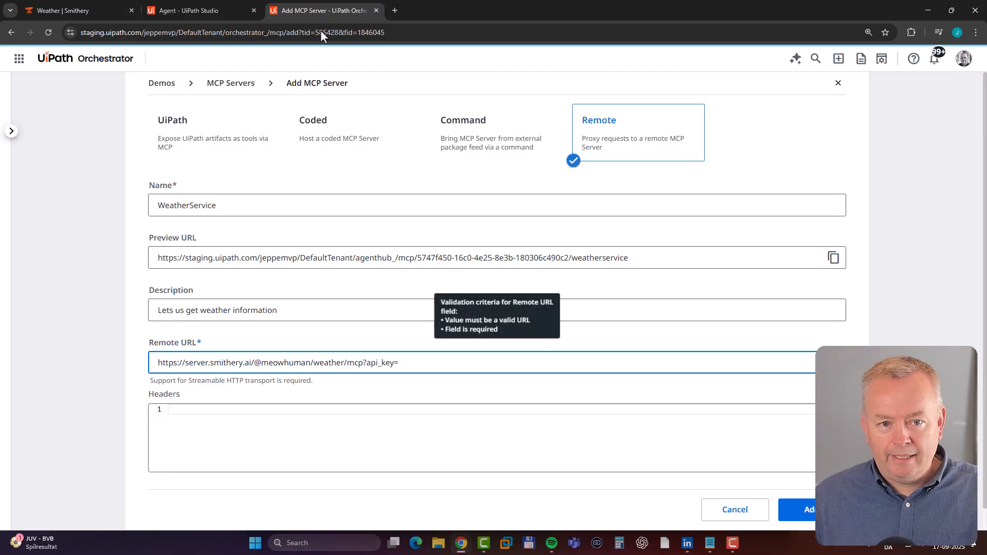
mouse_move(452, 363)
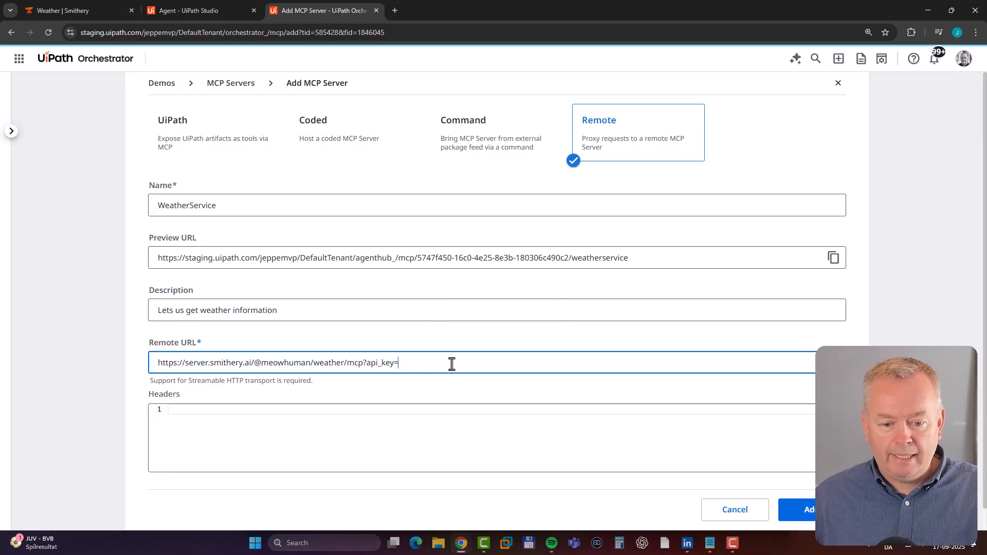
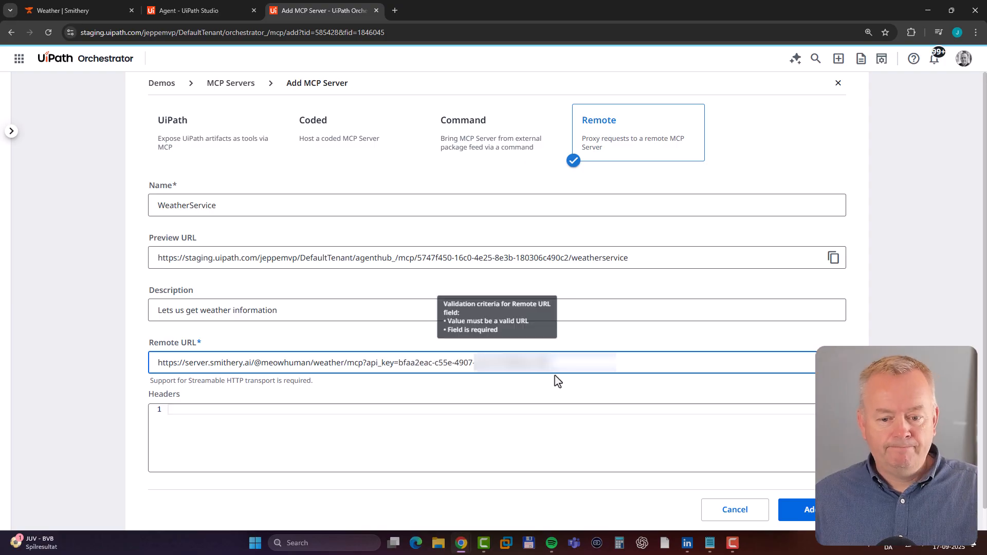
left_click(806, 510)
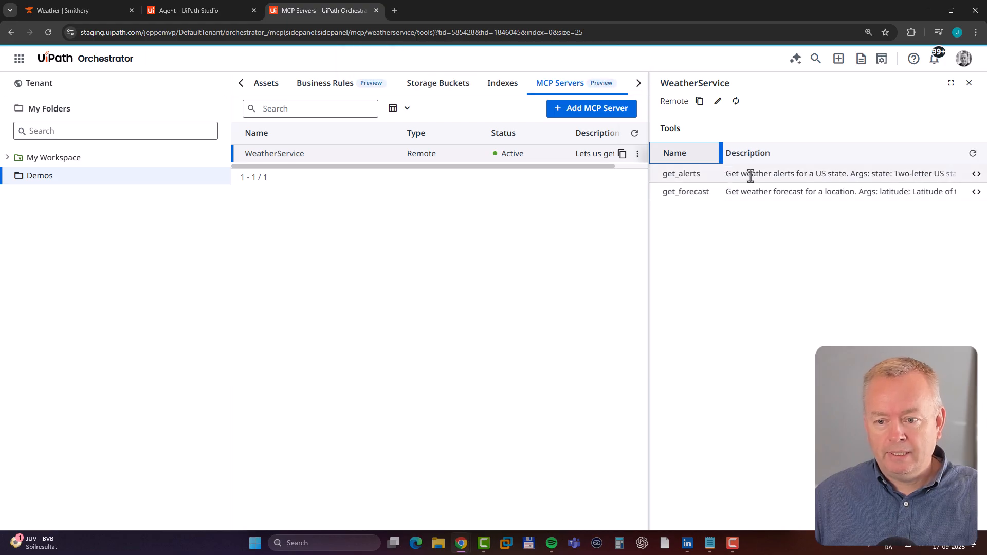
mouse_move(545, 340)
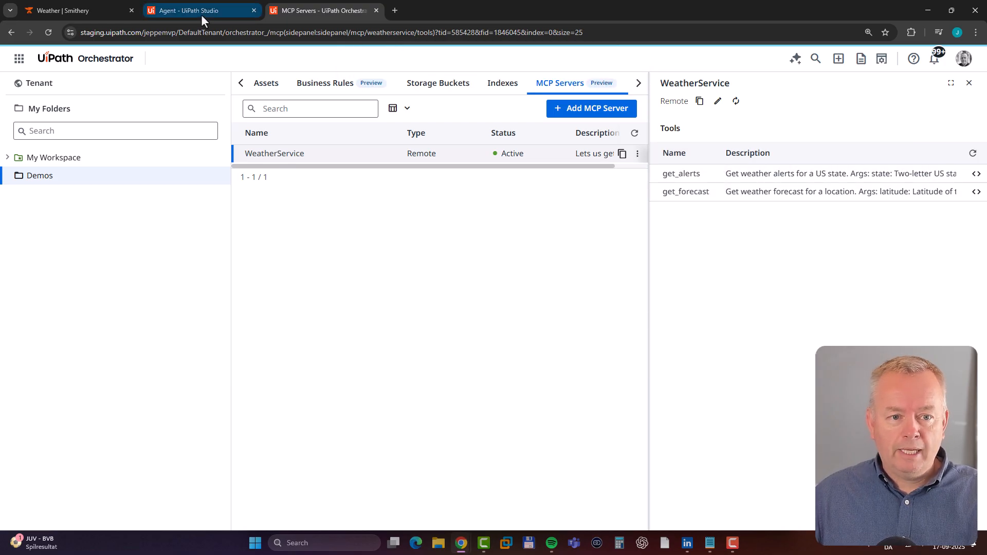
- Switch back to the Studio agent's definition form
left_click(201, 10)
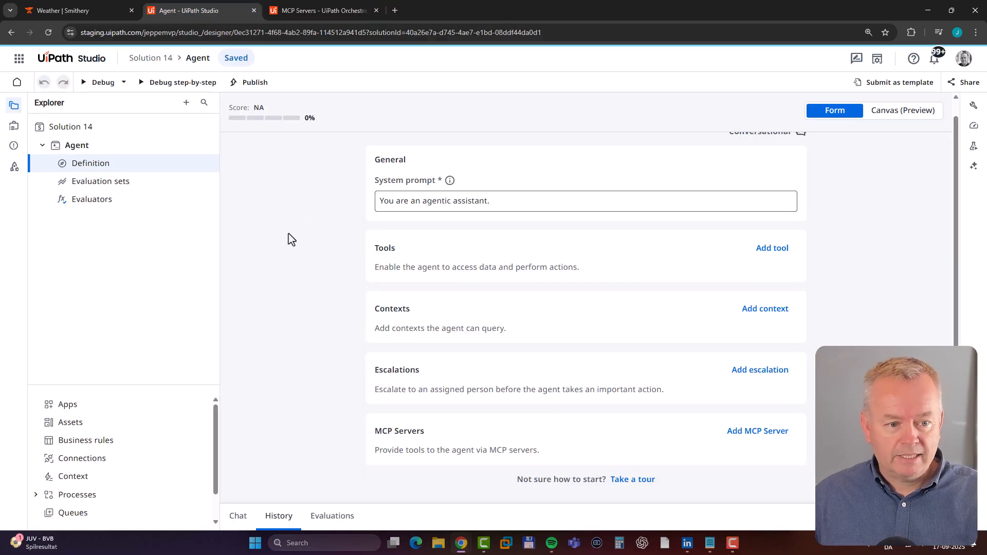
mouse_move(757, 431)
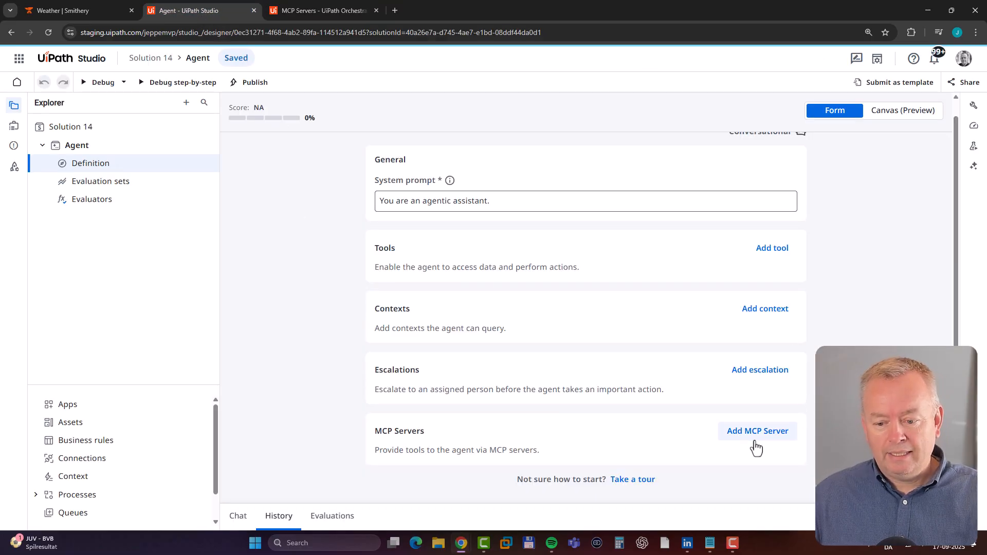
- Attach WeatherService from Demos and refresh its tools, selecting get_alerts and get_forecast
left_click(758, 431)
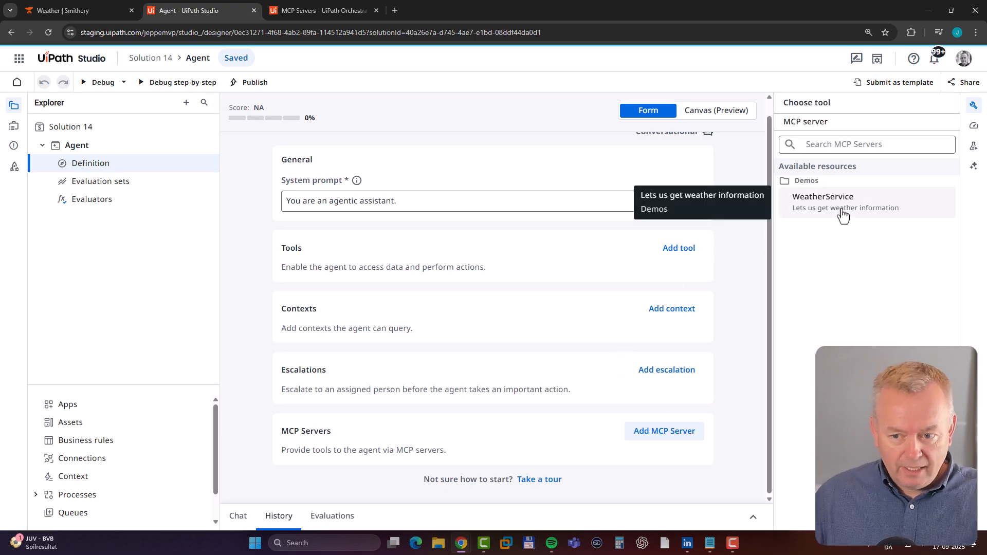
left_click(846, 202)
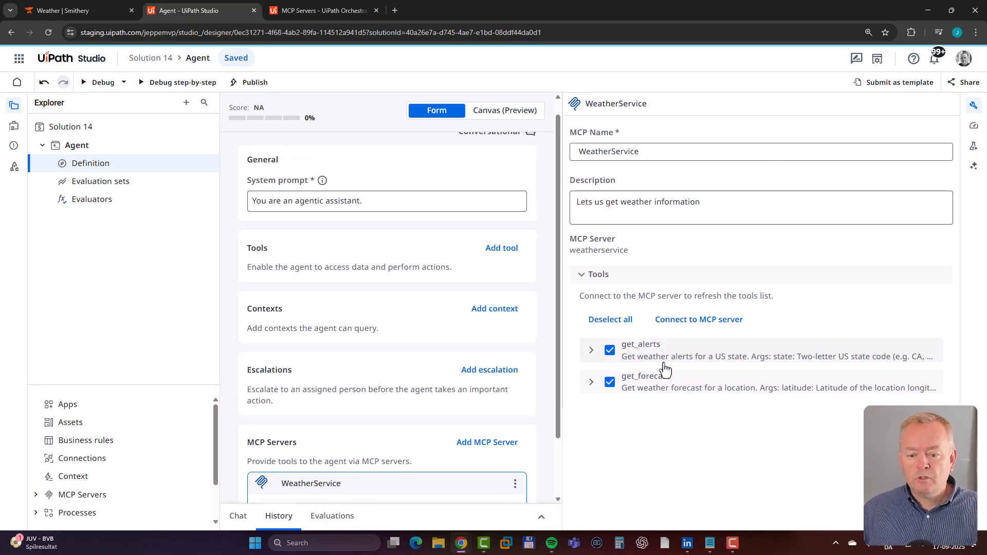
mouse_move(648, 384)
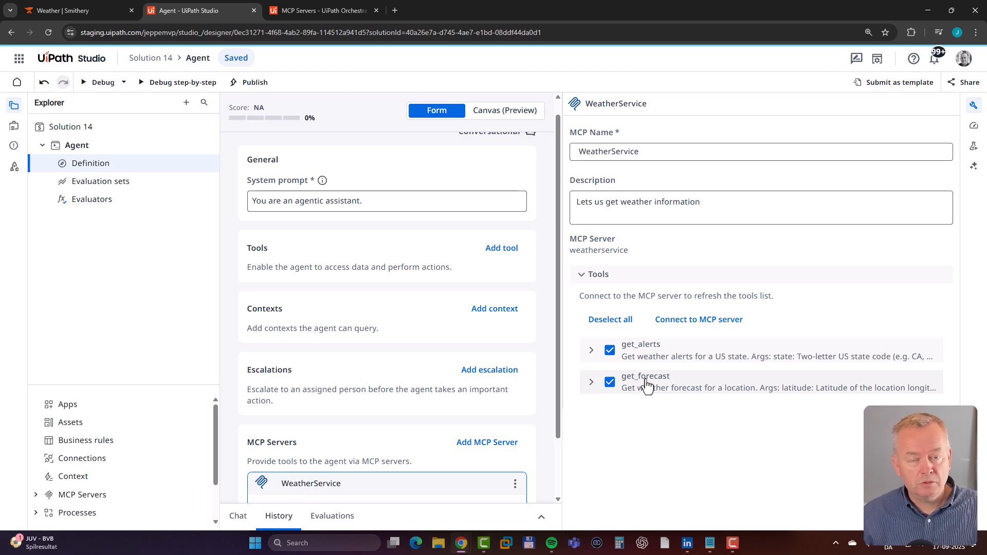
mouse_move(642, 331)
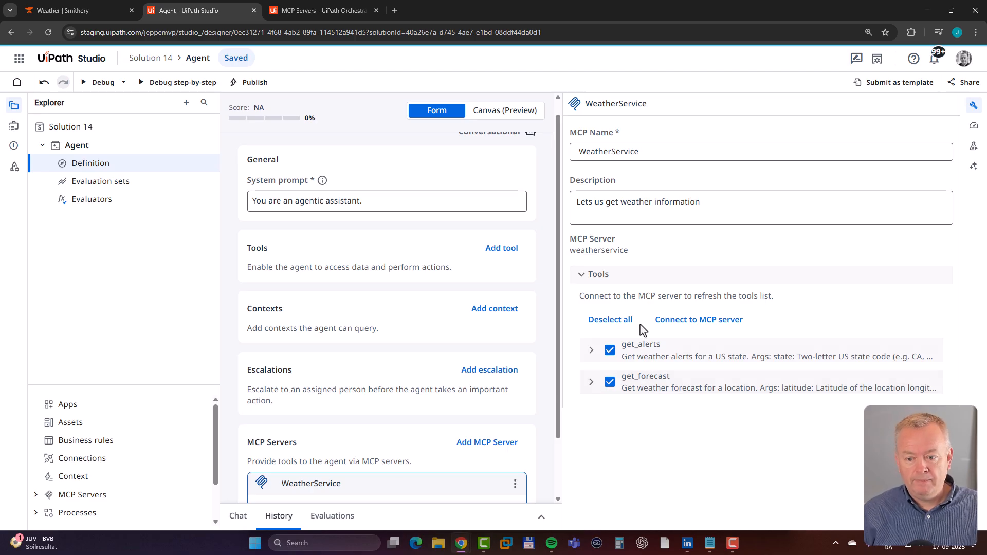
left_click(698, 319)
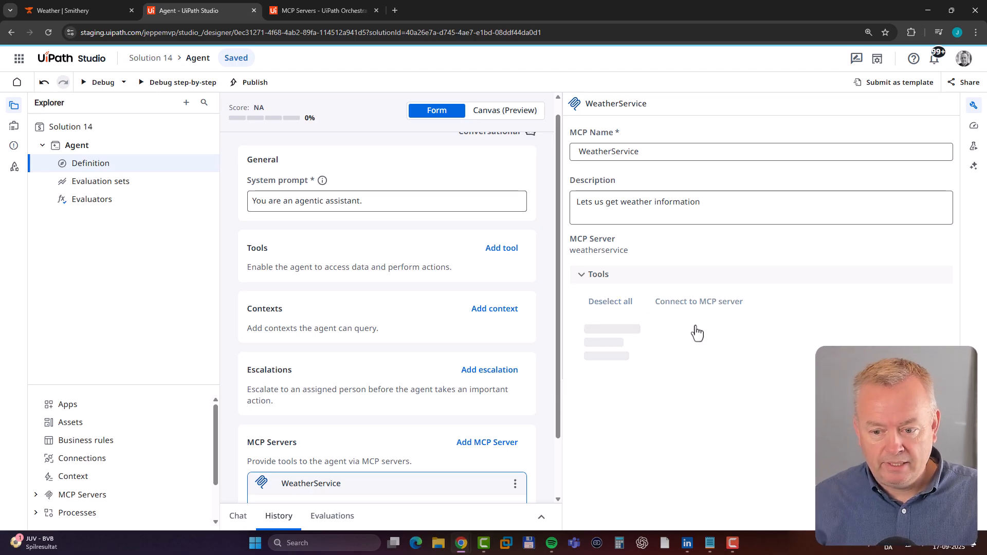
left_click(699, 300)
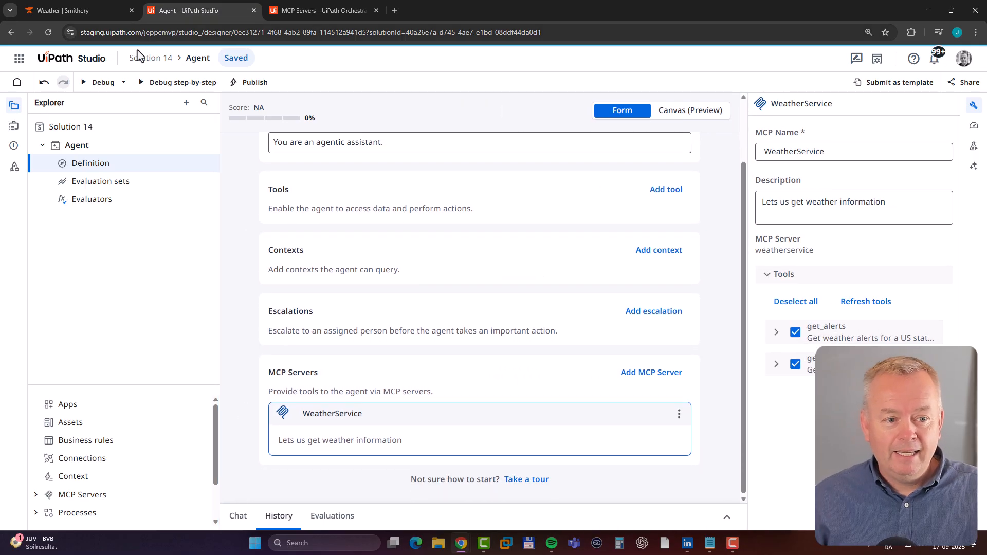
- Debug the agent with WeatherService provisioned and open its chat preview
left_click(101, 82)
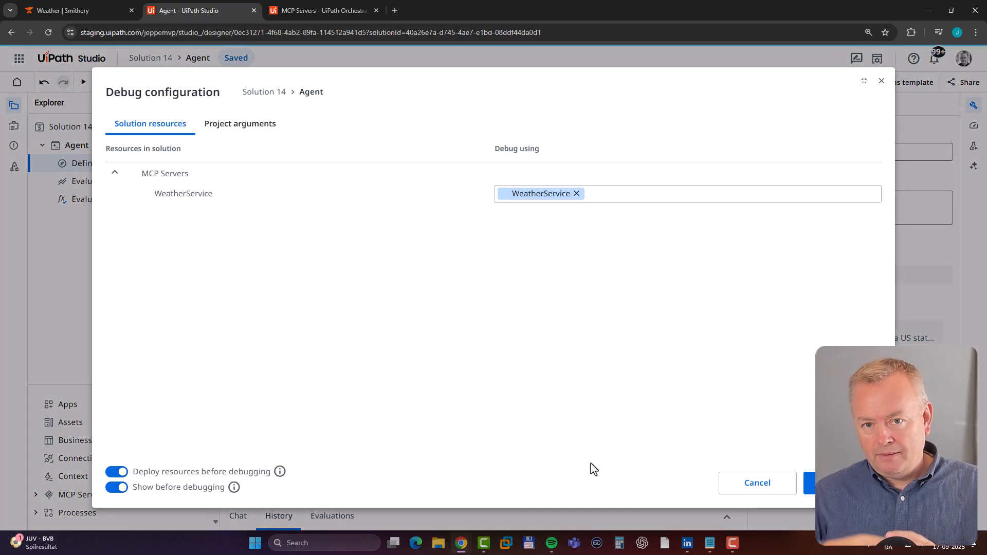
left_click(818, 483)
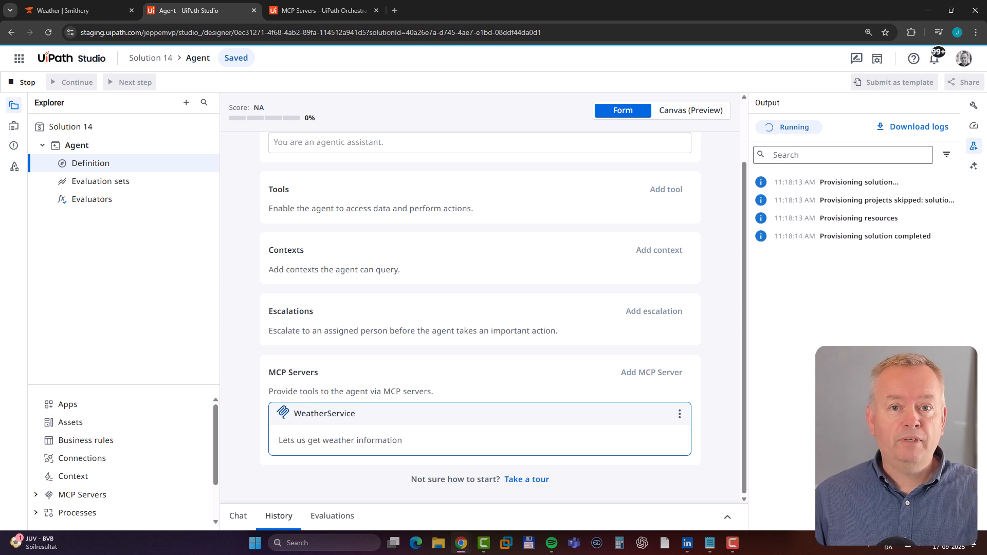
left_click(237, 515)
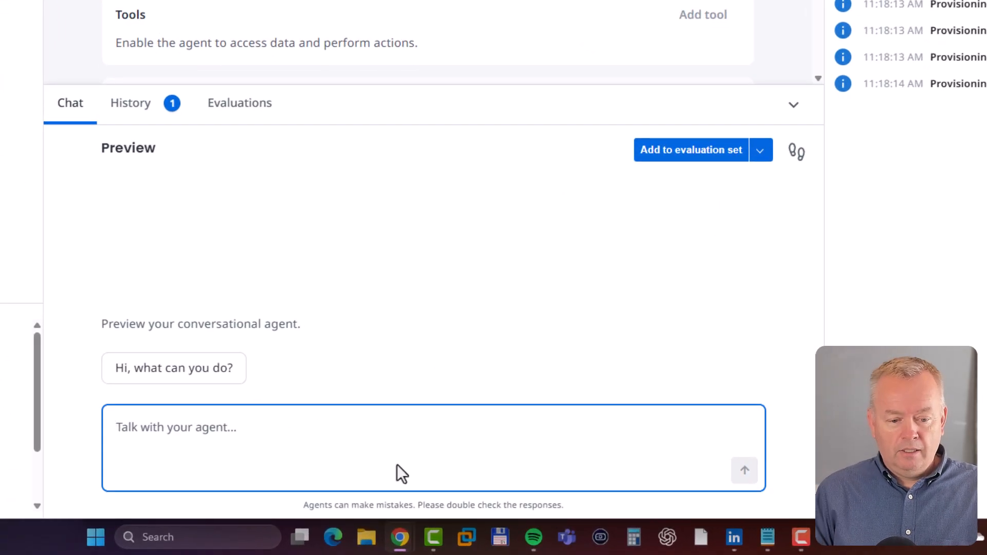
- Type "What's the weather like at pike place market?" into the agent's chat box
type("Whatø's the w")
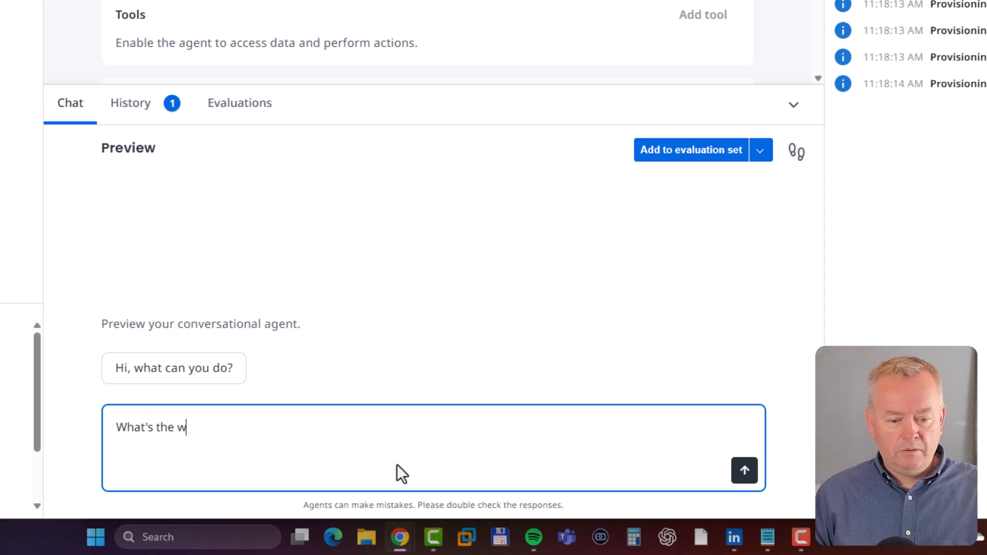
type("eather like")
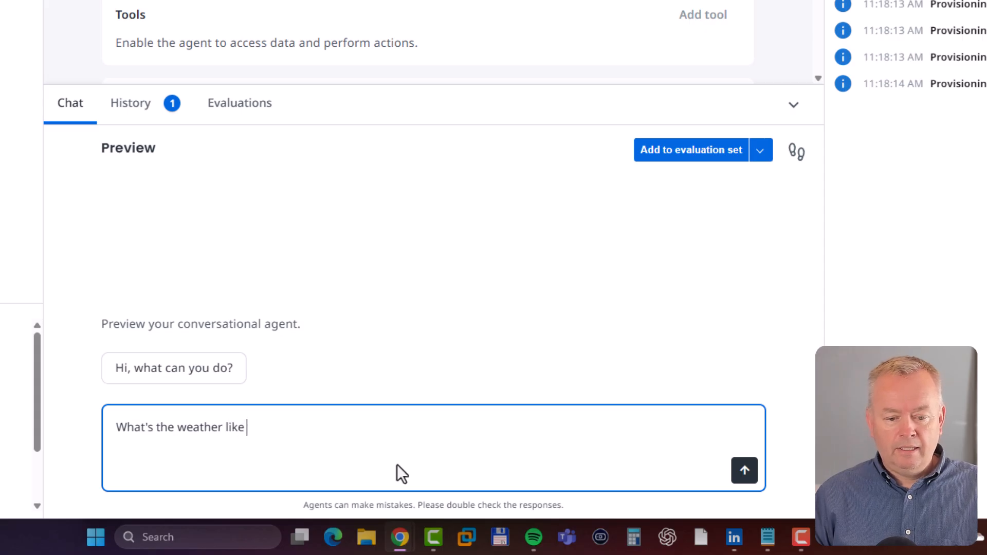
type("at")
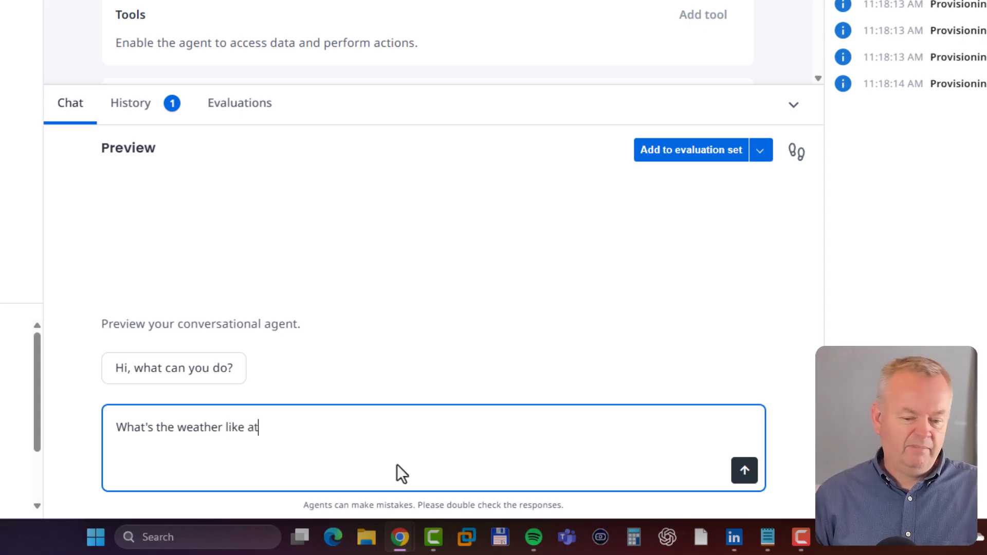
type("pike place")
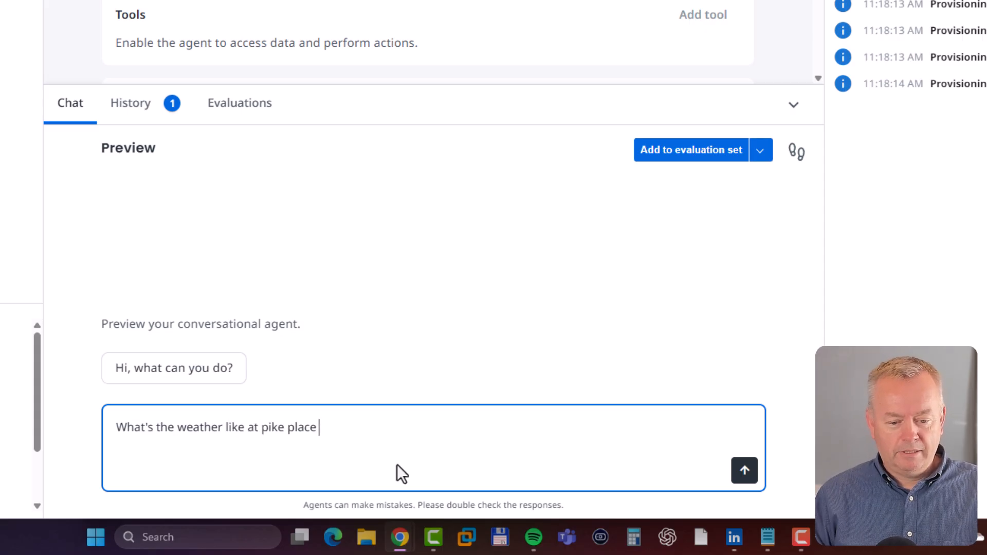
type("market?")
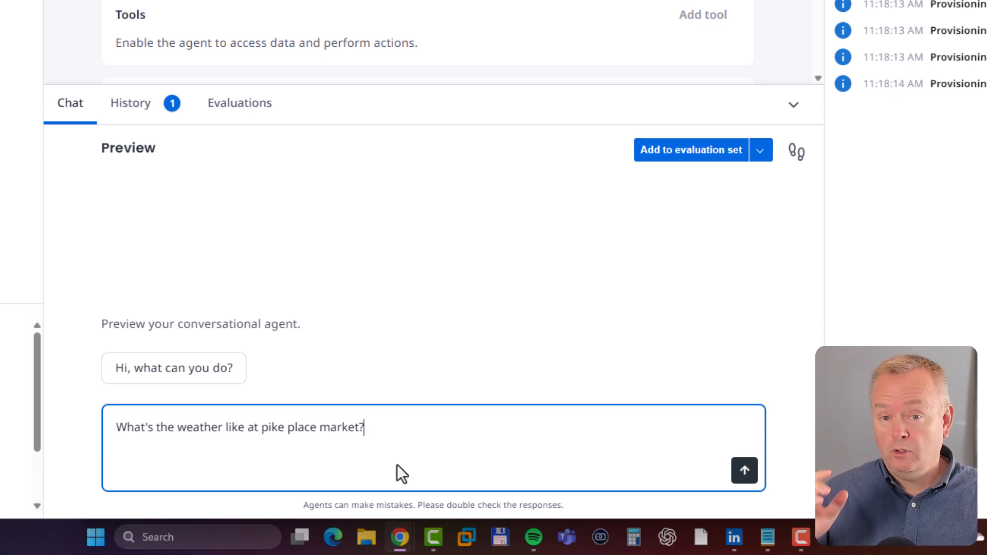
mouse_move(744, 472)
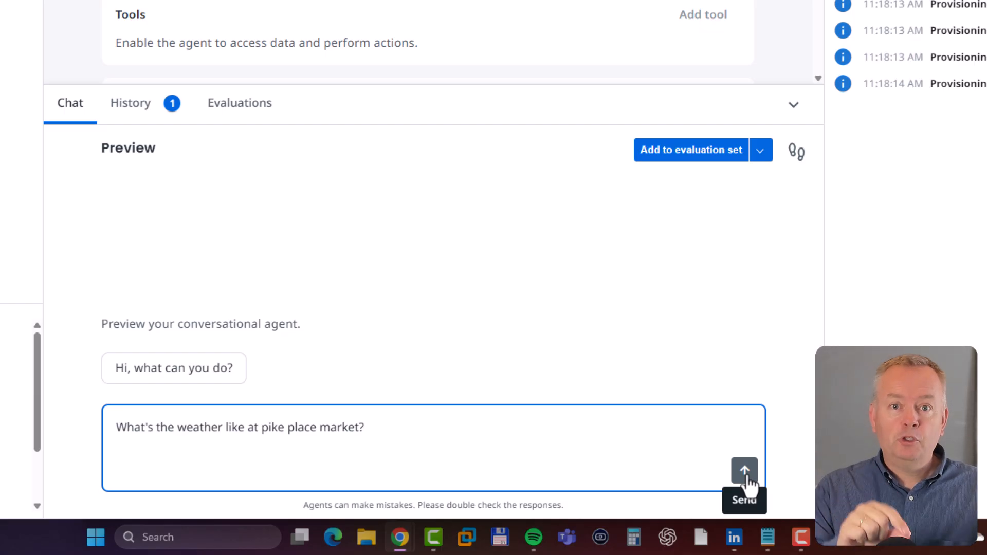
mouse_move(746, 479)
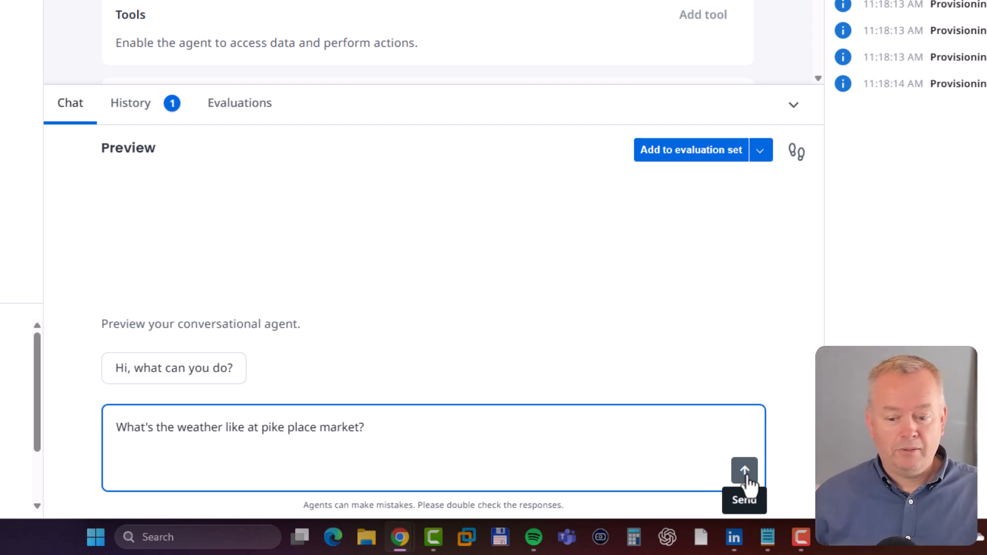
- Send the Pike Place weather question, then begin replying 'y' to confirm the proposed Seattle coordinates
left_click(744, 471)
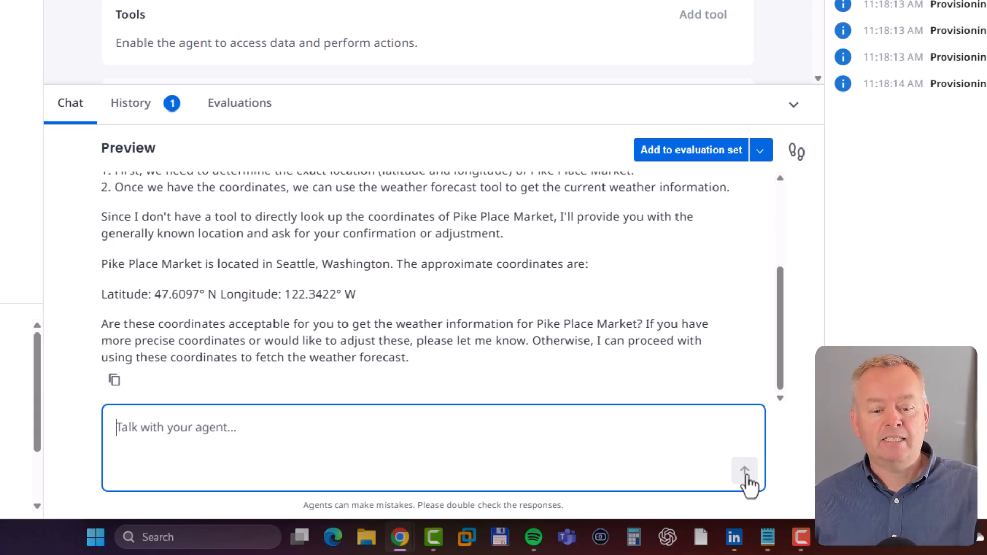
mouse_move(161, 289)
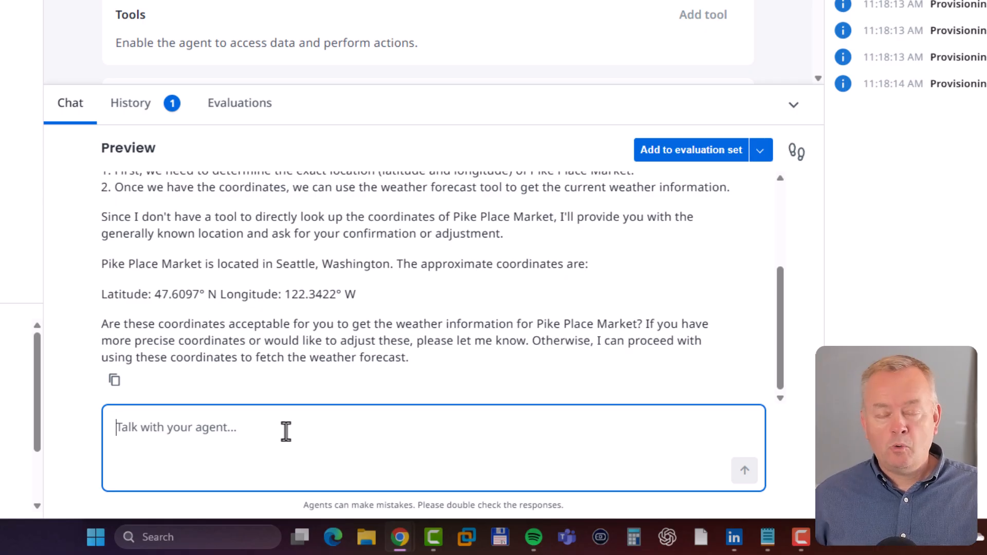
type("y")
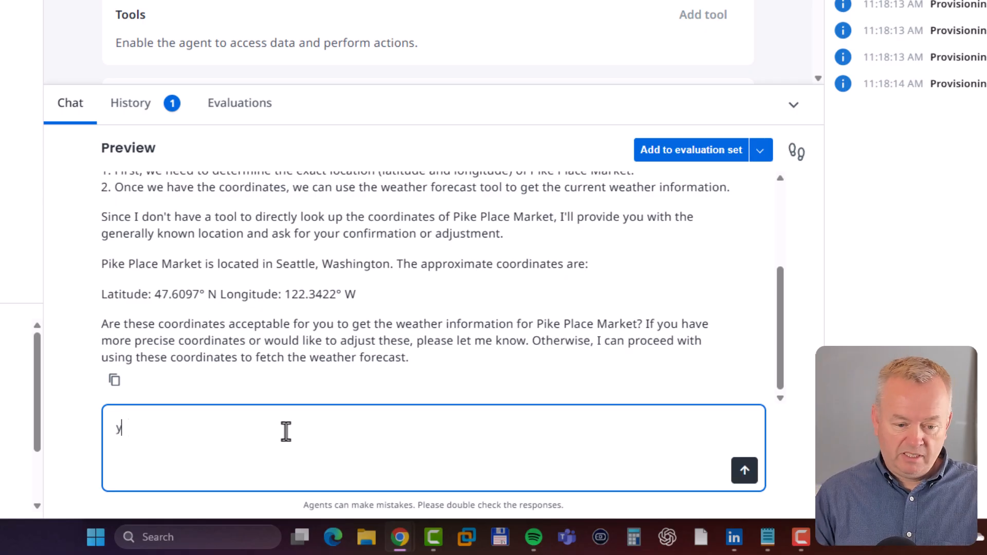